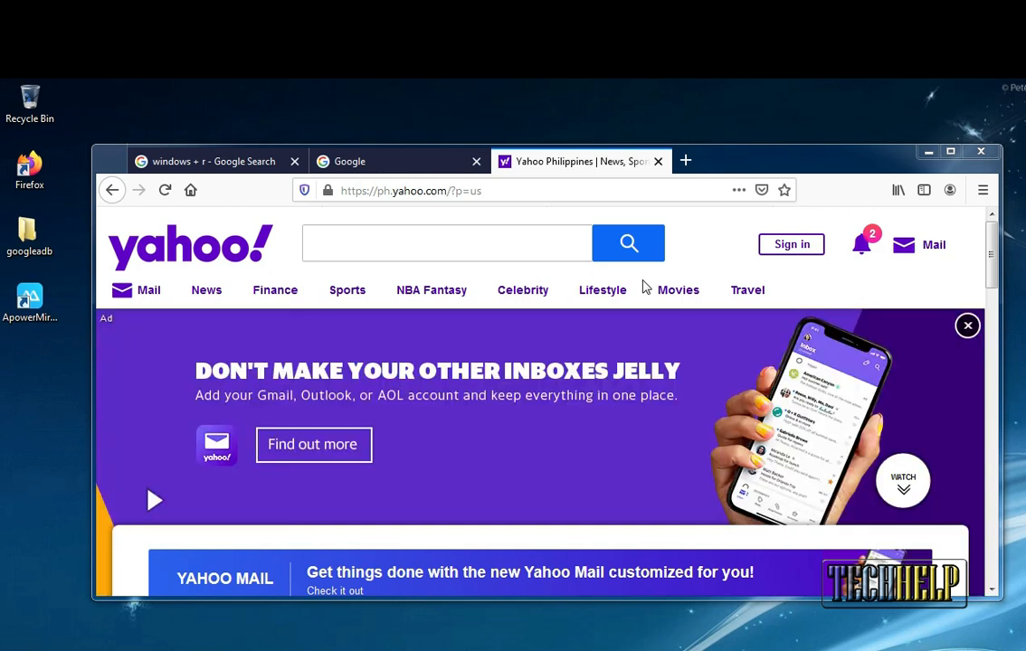
pyautogui.moveTo(650, 282)
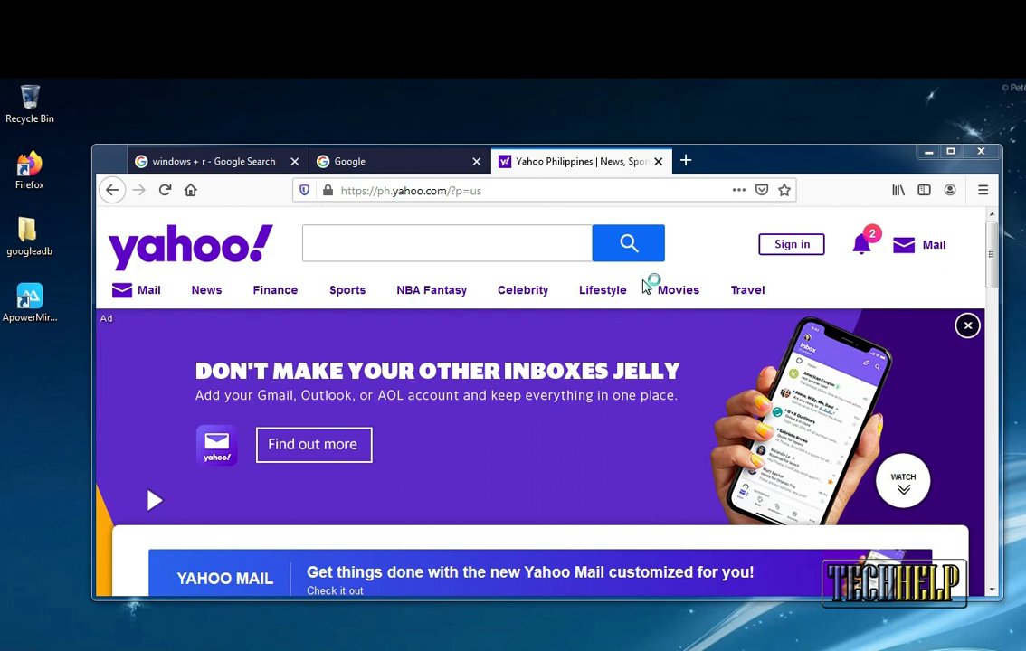
pyautogui.moveTo(644, 284)
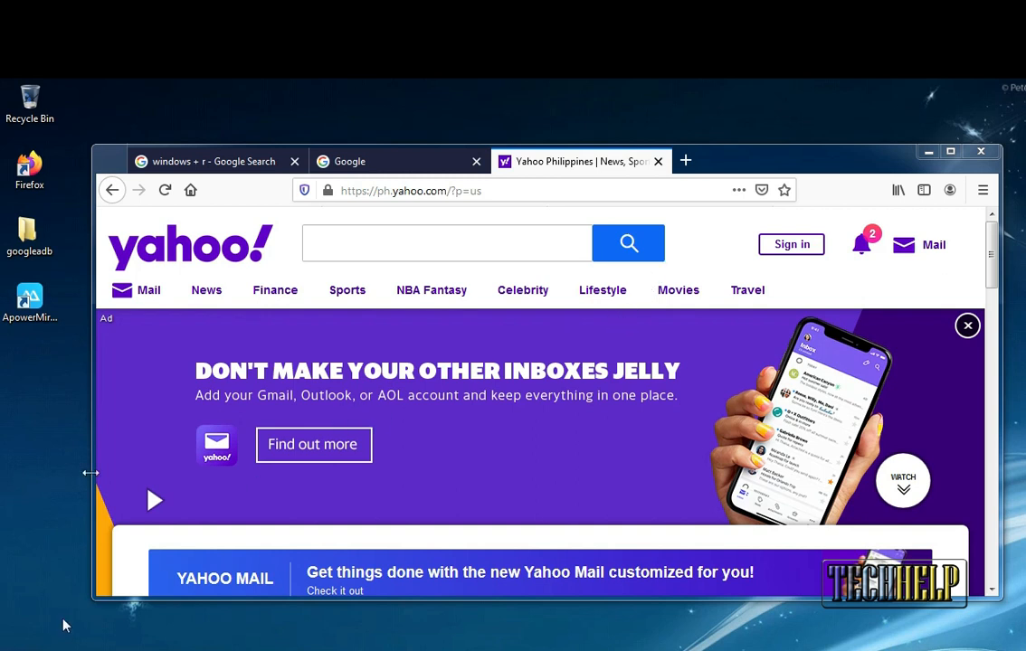
pyautogui.moveTo(266, 197)
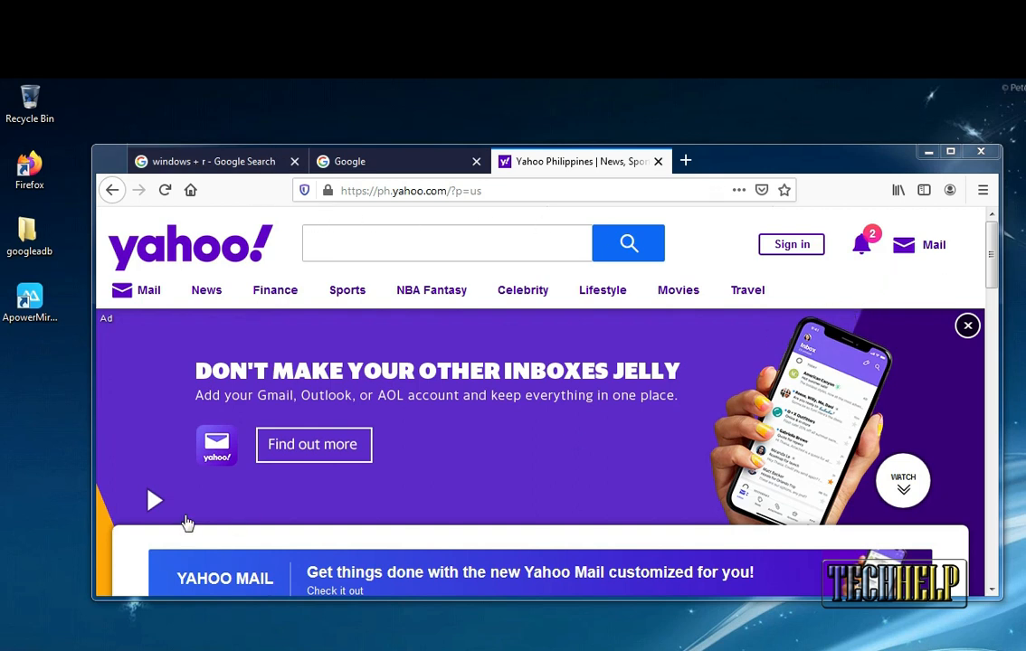
pyautogui.moveTo(94, 601)
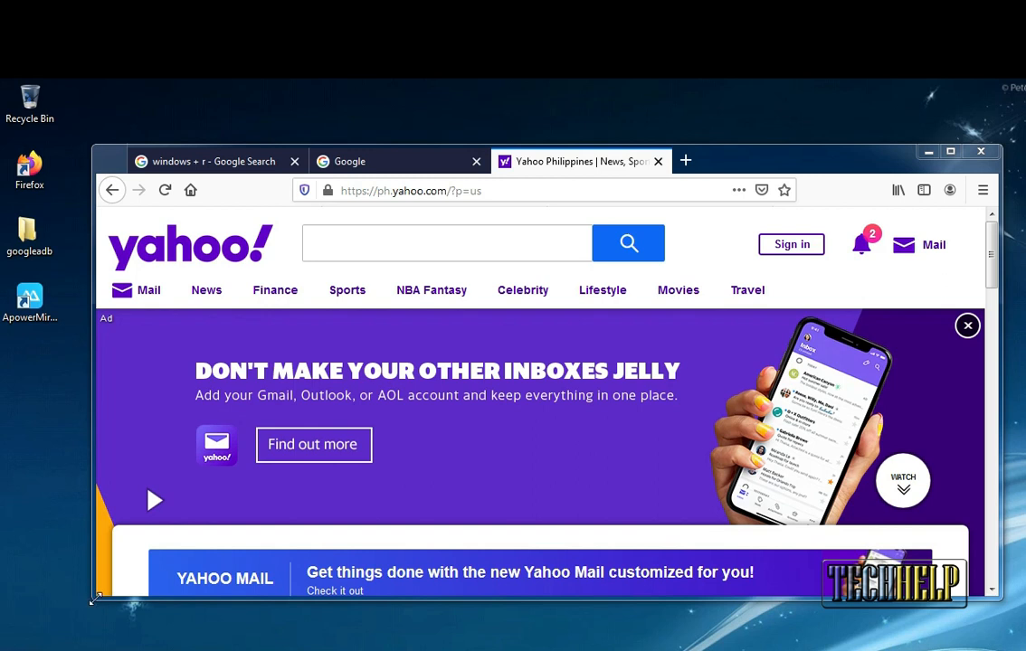
pyautogui.moveTo(742, 259)
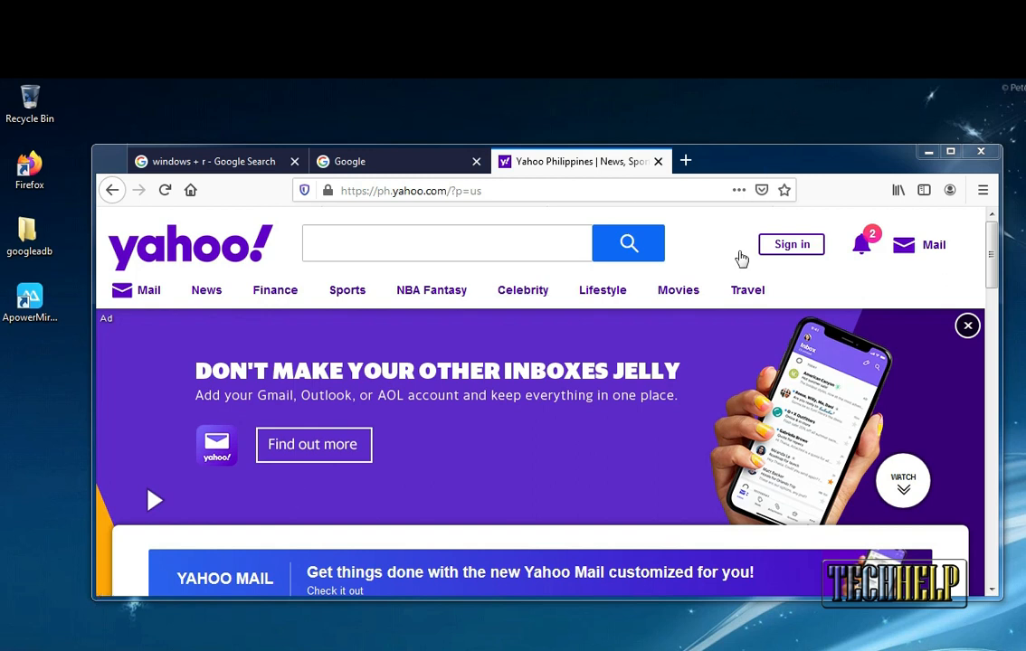
pyautogui.moveTo(322, 109)
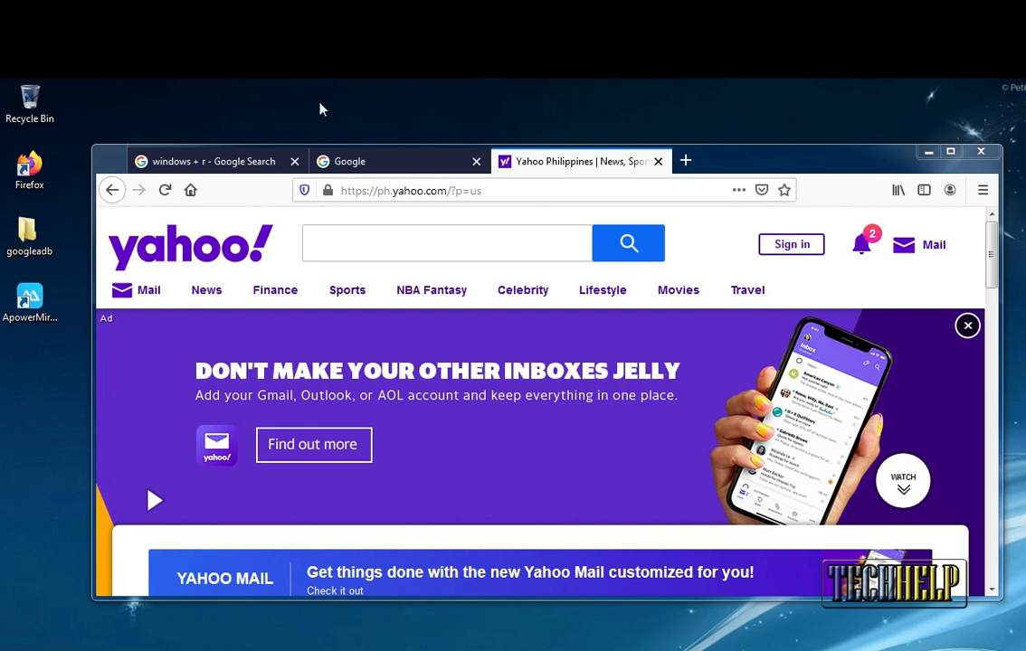
# Switch Firefox back to the 'windows + r' Google search results.
pyautogui.click(214, 161)
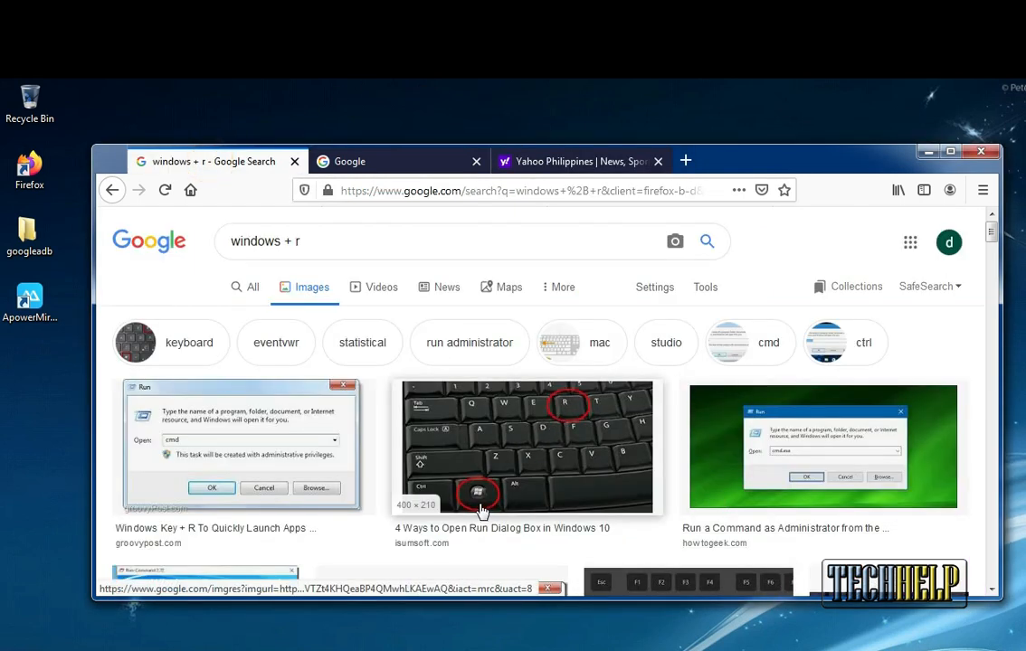
pyautogui.moveTo(619, 427)
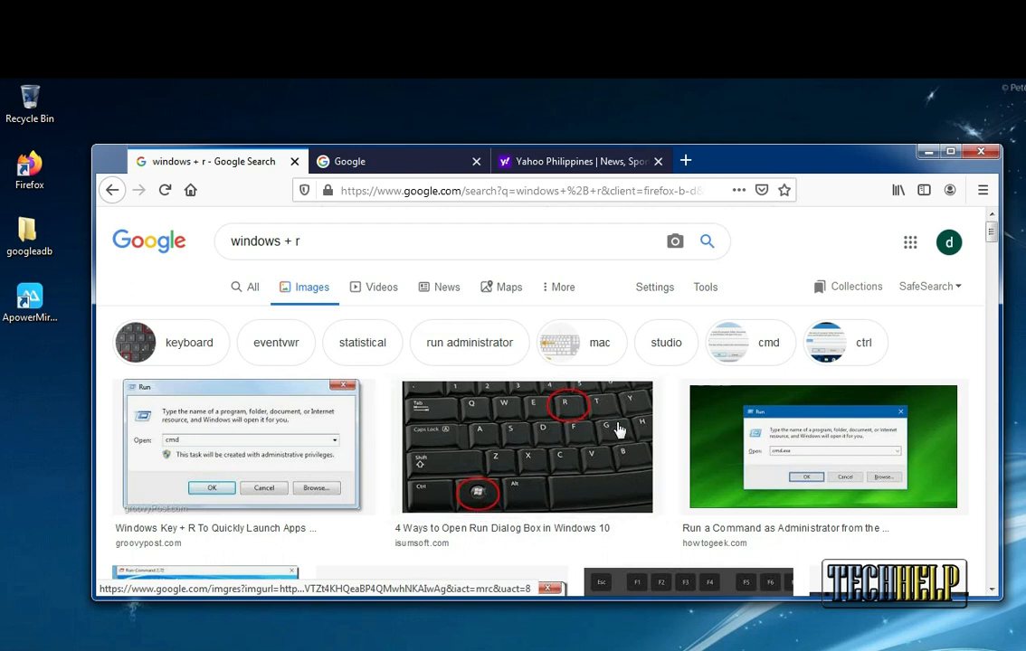
pyautogui.moveTo(749, 489)
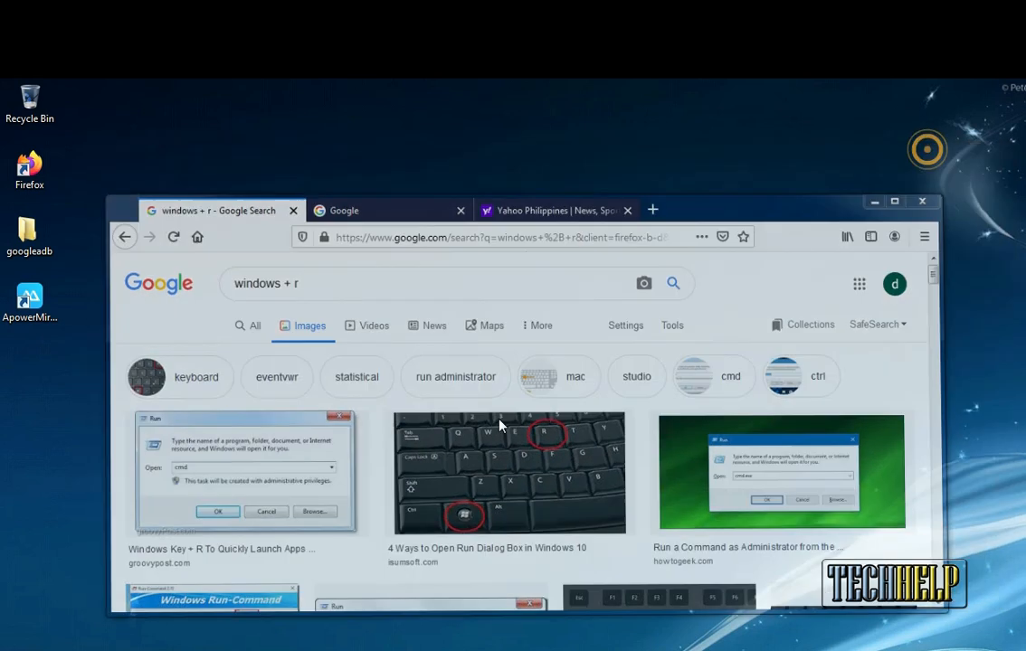
# Bring up the Run dialog (Win+R) and enter the command devmgmt.msc.
pyautogui.press('Win+r')
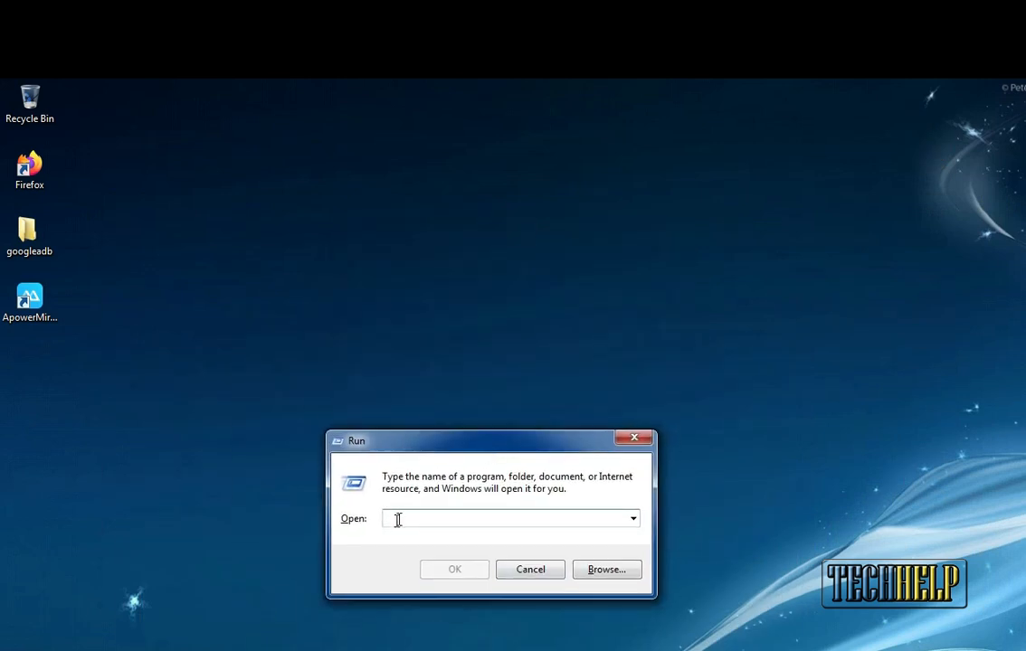
pyautogui.moveTo(492, 442); pyautogui.dragTo(471, 304)
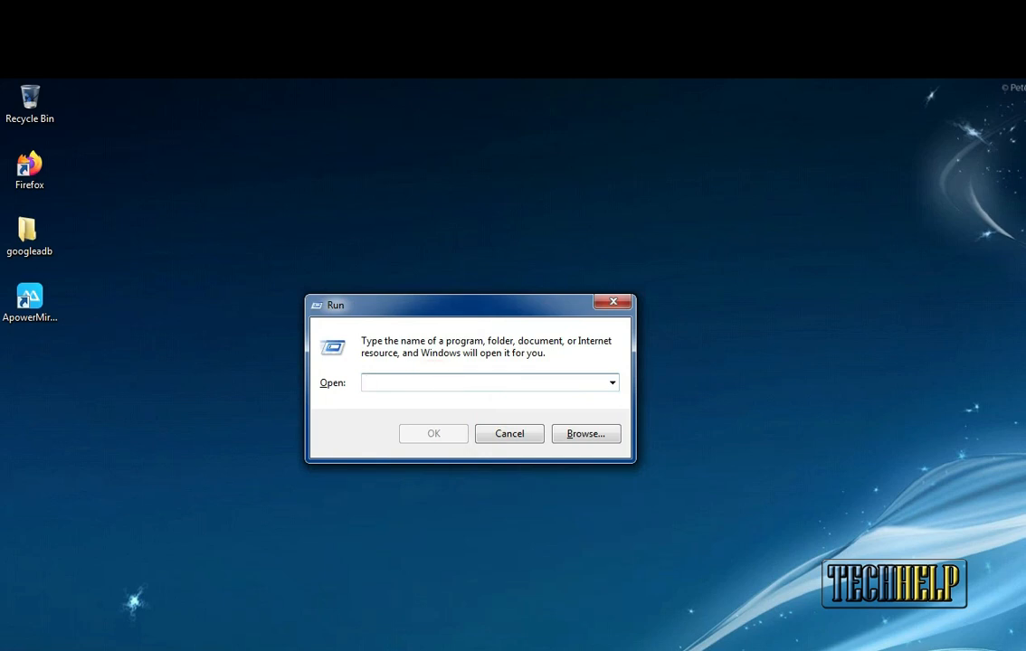
pyautogui.moveTo(400, 394)
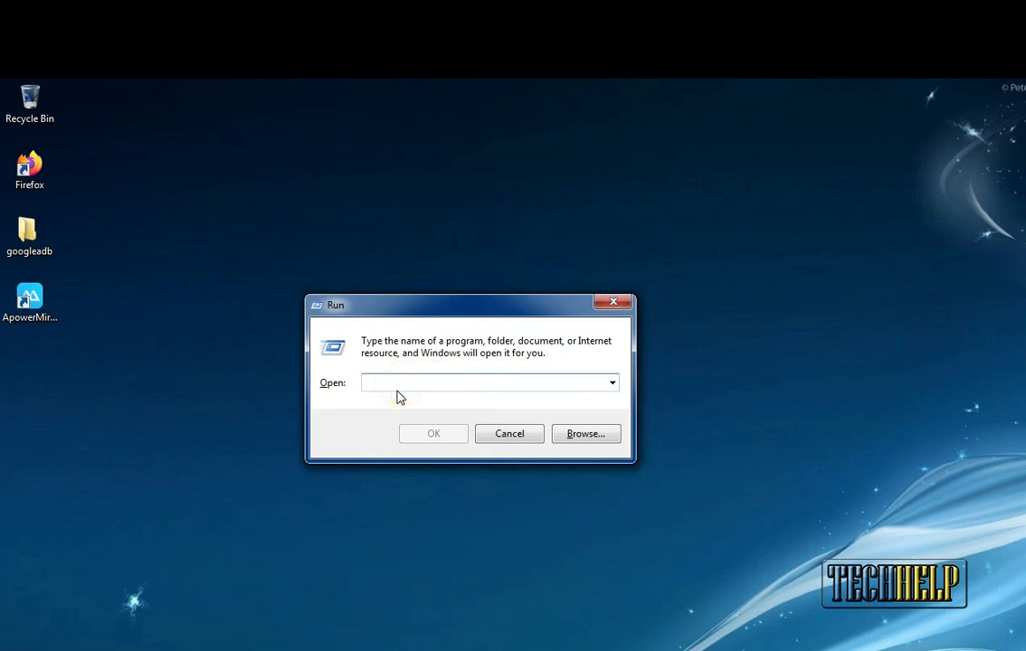
pyautogui.write('devmgm')
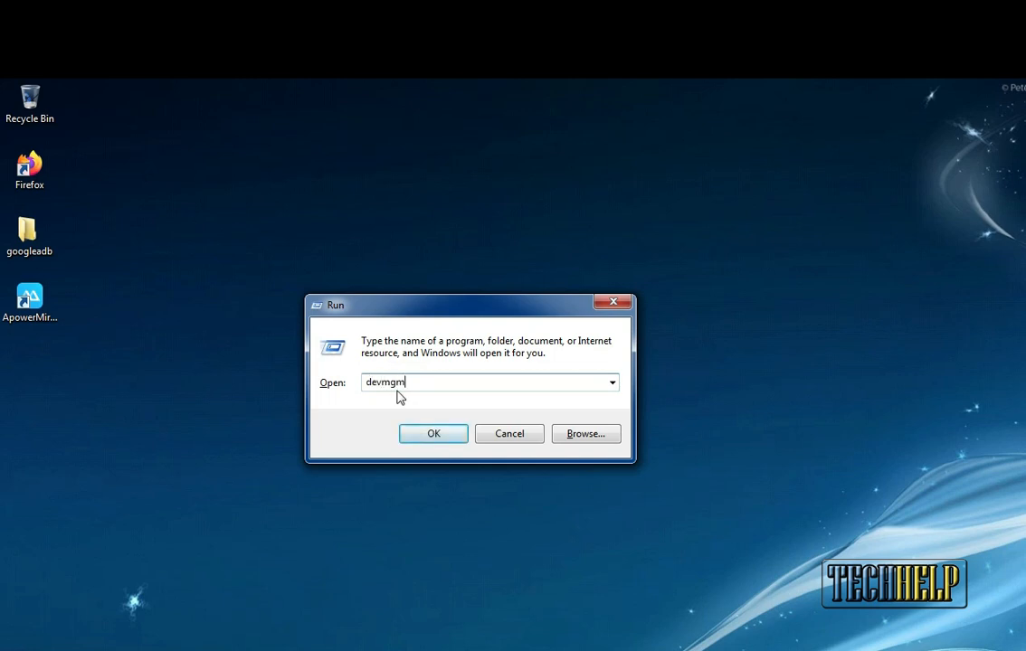
pyautogui.write('t.ms')
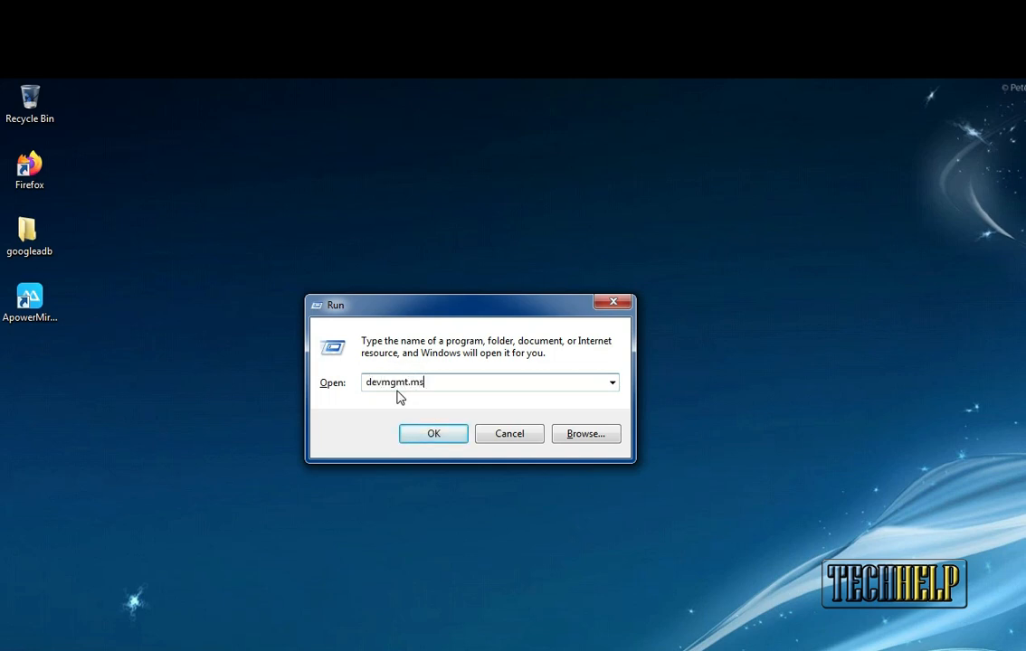
pyautogui.click(434, 435)
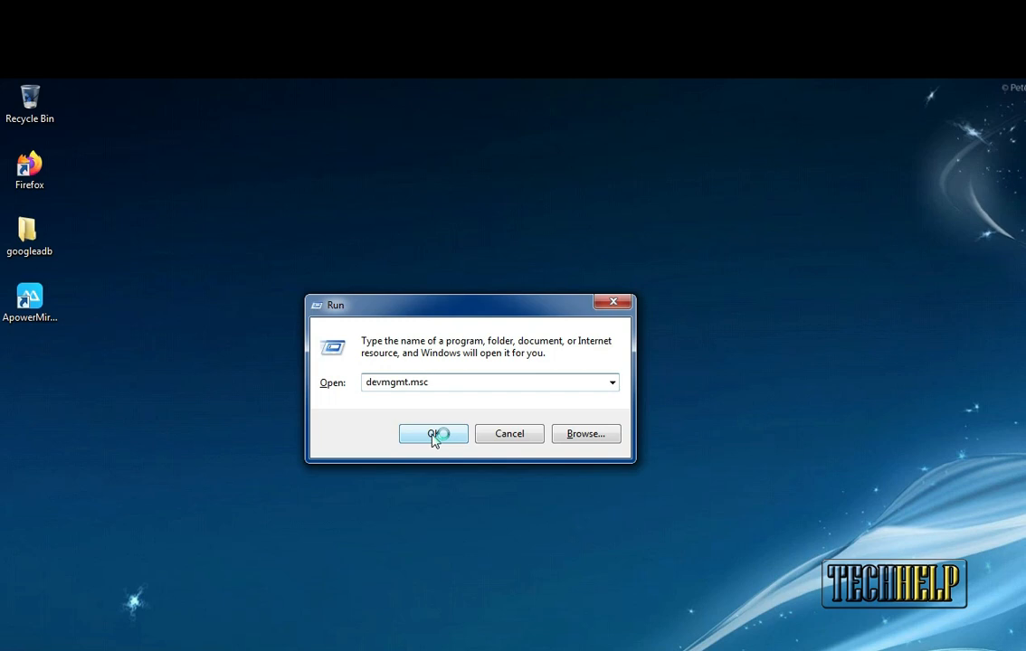
# Launch Device Manager from Run and centre its window on screen.
pyautogui.click(430, 435)
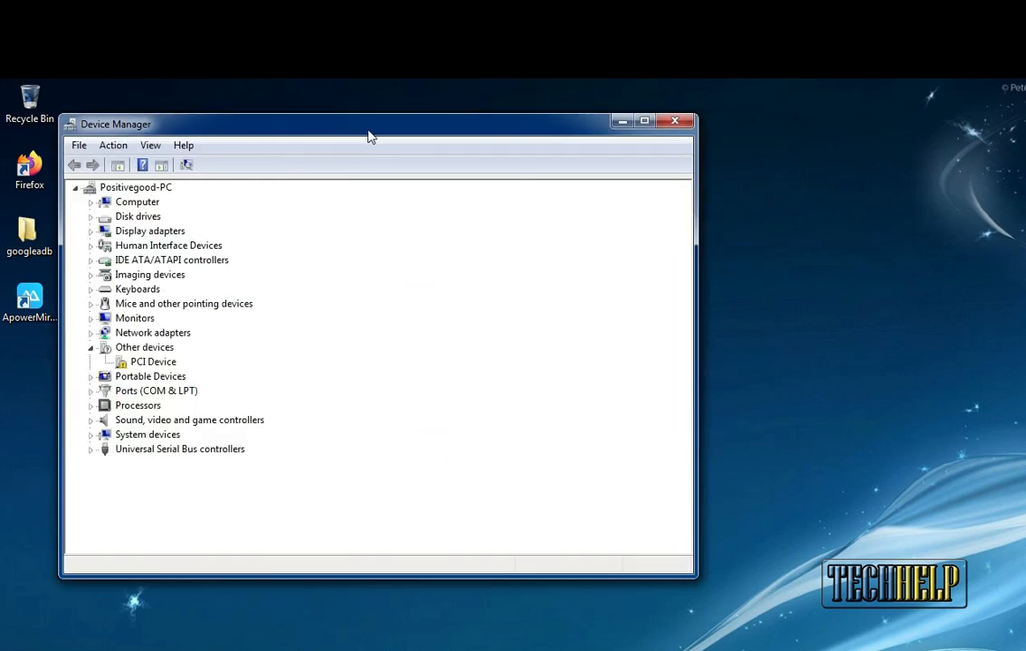
pyautogui.moveTo(370, 123); pyautogui.dragTo(544, 146)
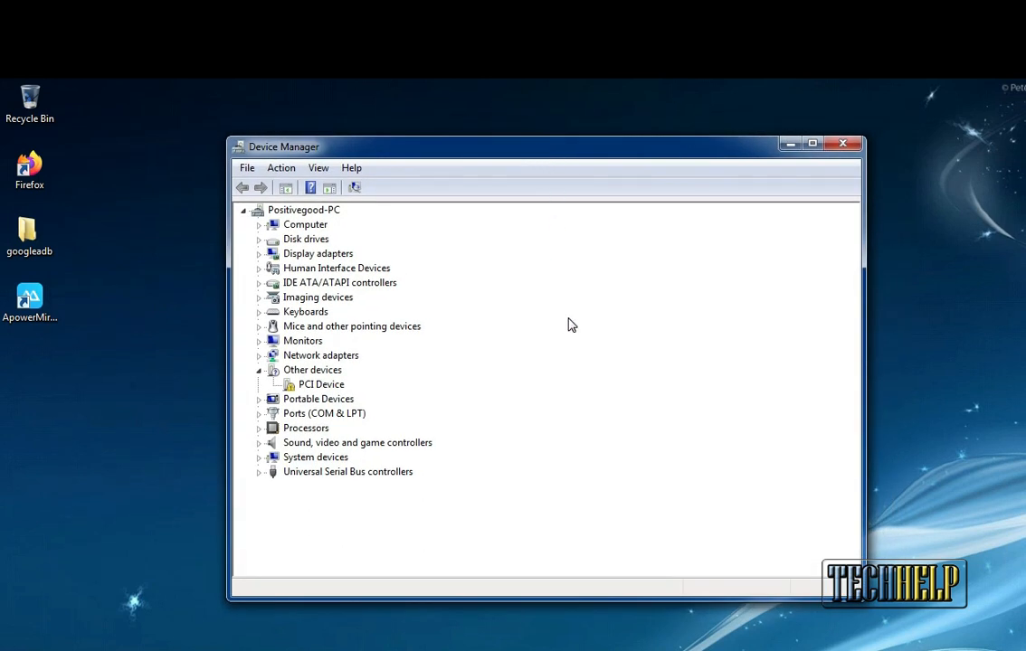
pyautogui.moveTo(485, 322)
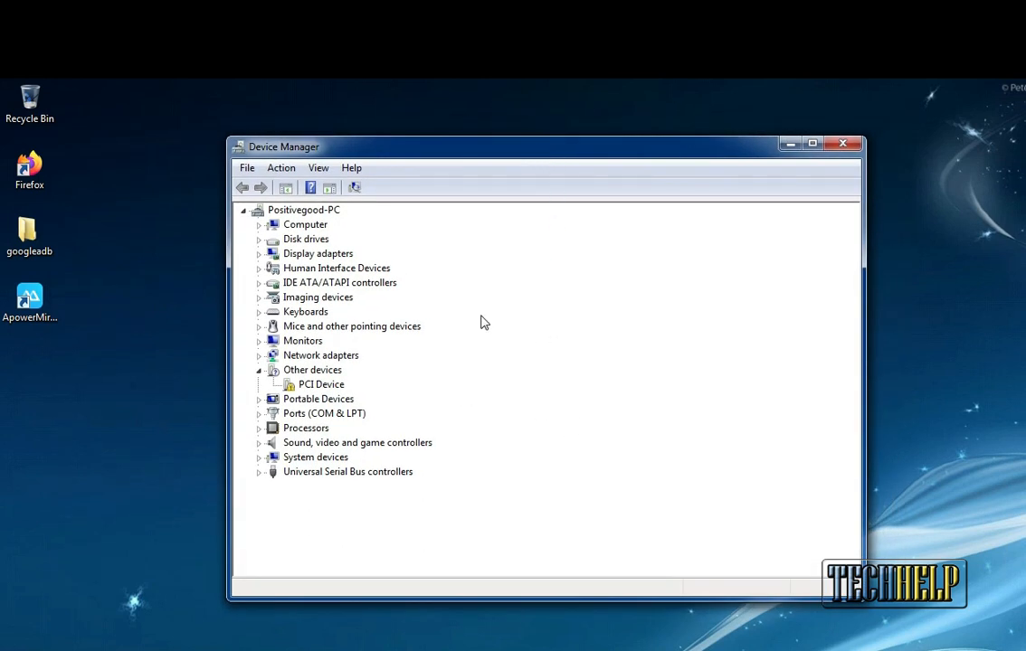
pyautogui.moveTo(511, 333)
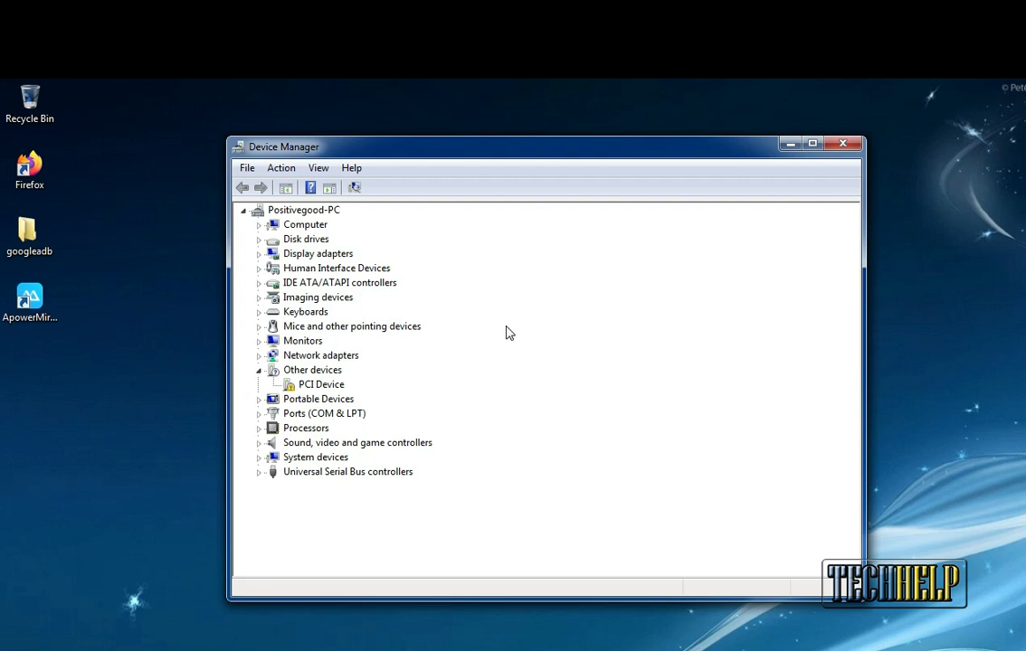
pyautogui.moveTo(546, 359)
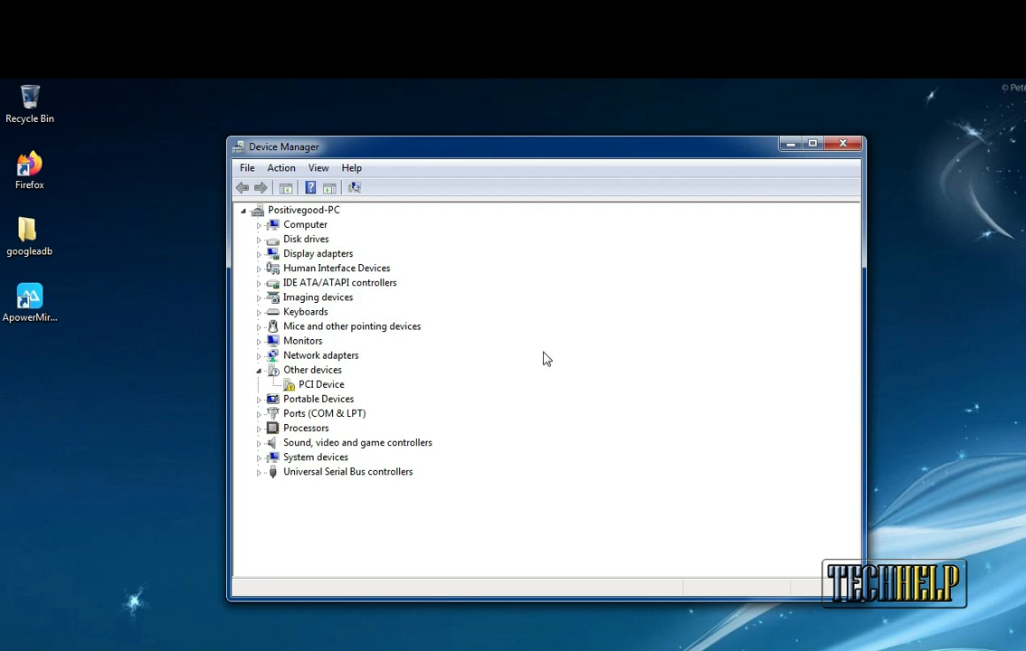
pyautogui.moveTo(539, 241)
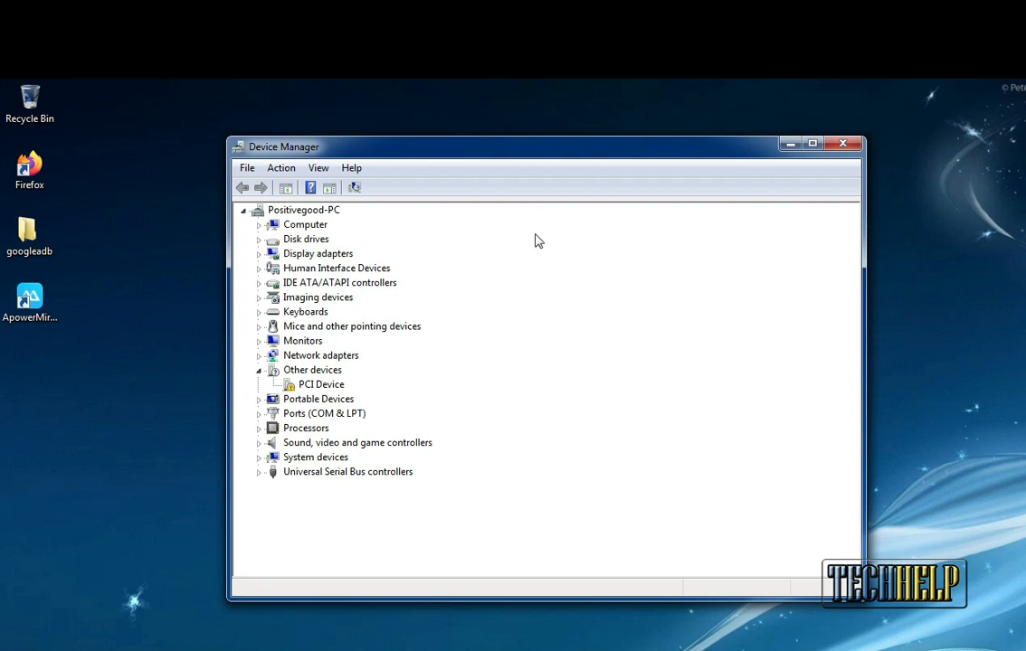
pyautogui.moveTo(525, 251)
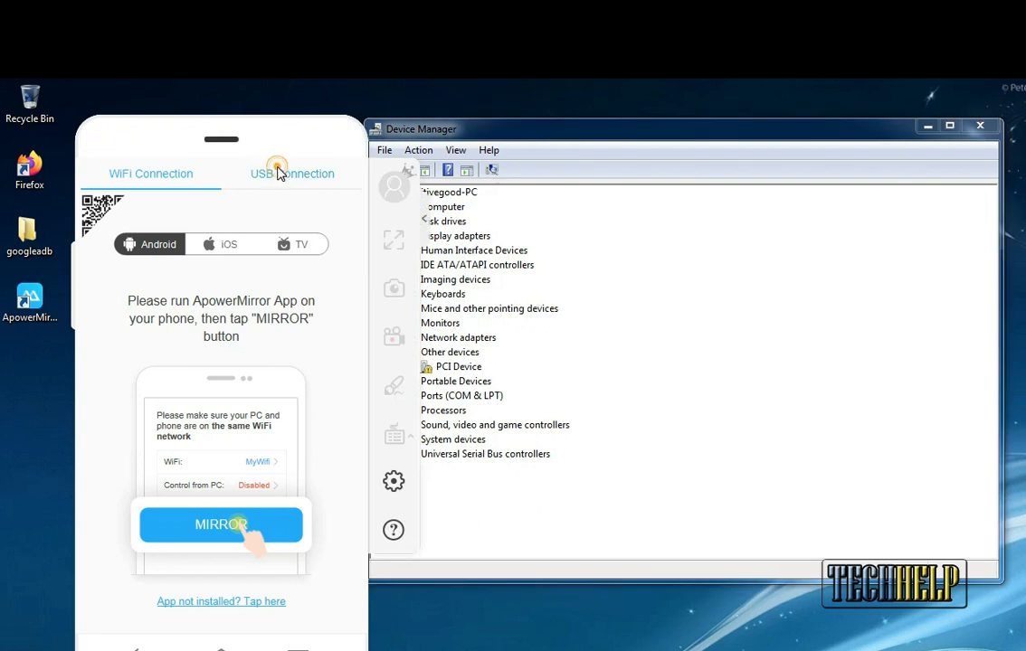
pyautogui.click(291, 173)
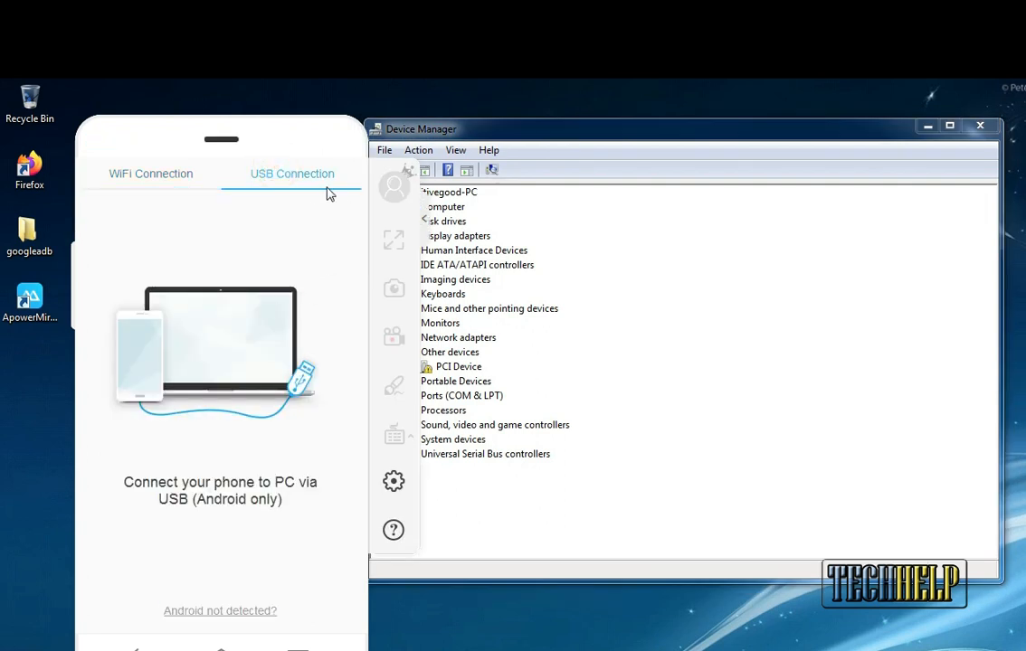
pyautogui.moveTo(261, 449)
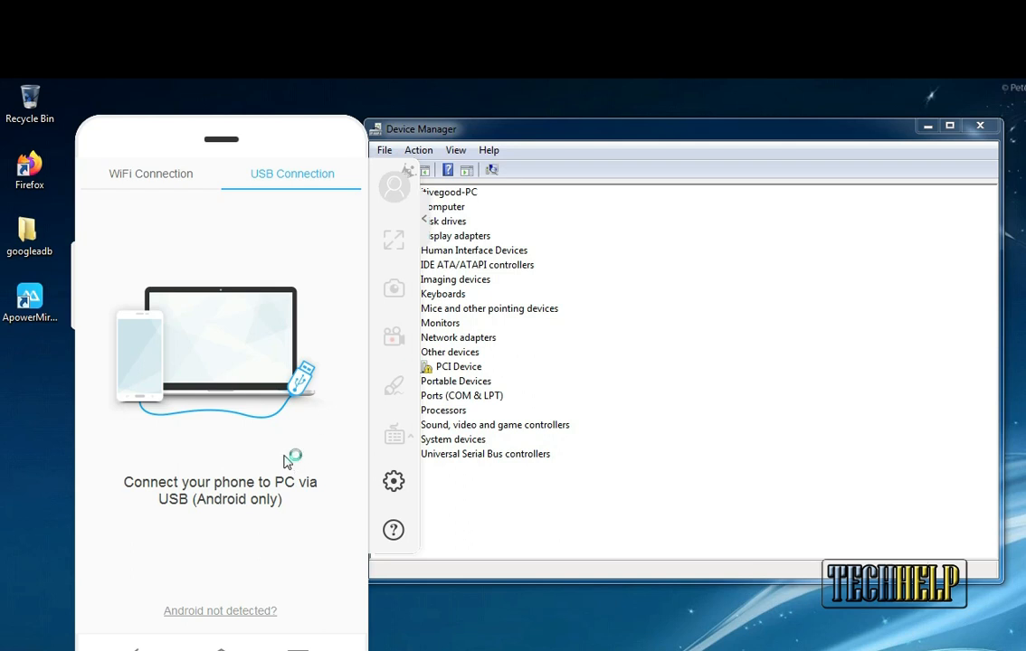
pyautogui.moveTo(265, 430)
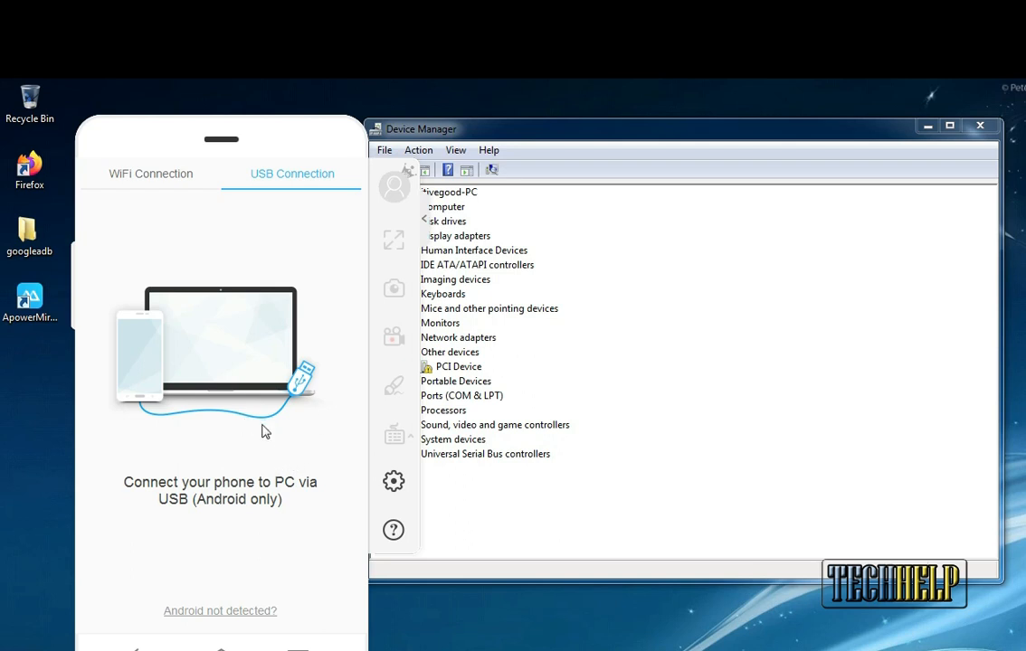
pyautogui.moveTo(306, 423)
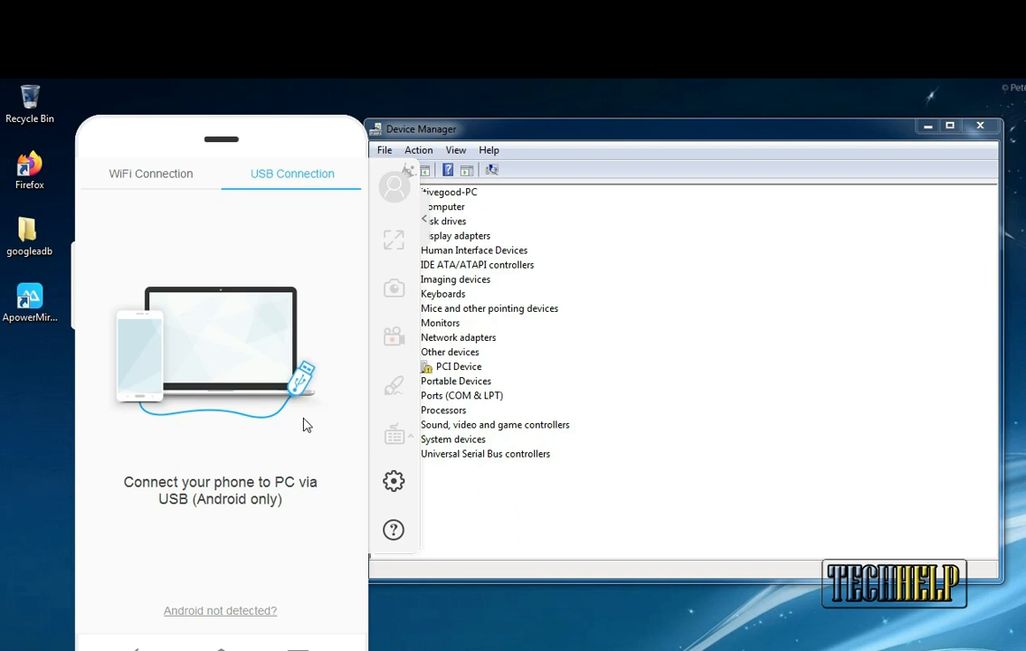
pyautogui.moveTo(311, 90)
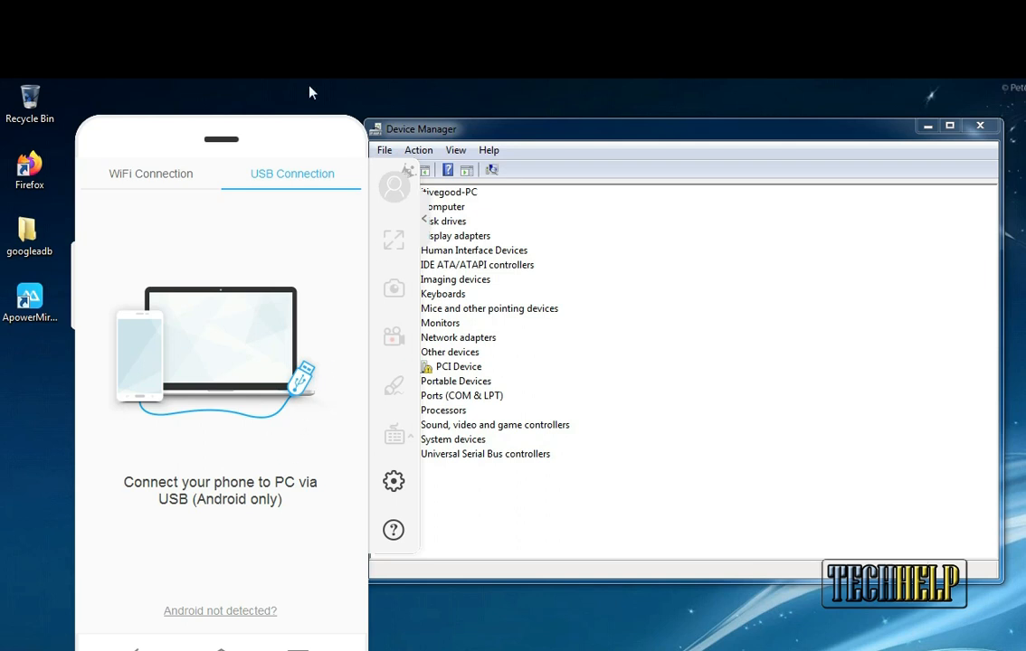
pyautogui.moveTo(651, 141)
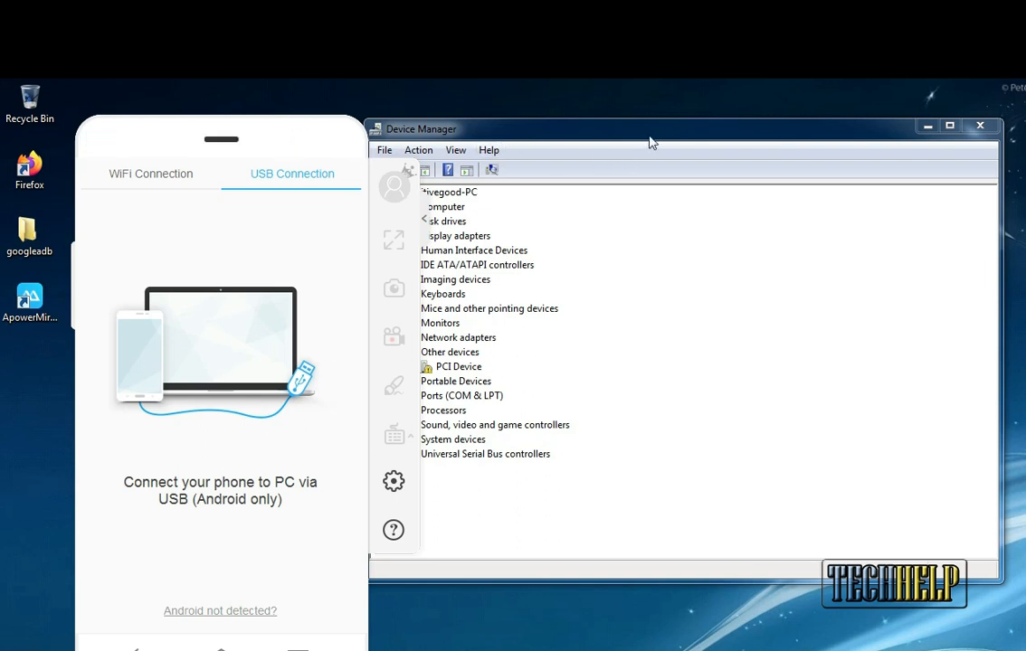
pyautogui.moveTo(648, 144)
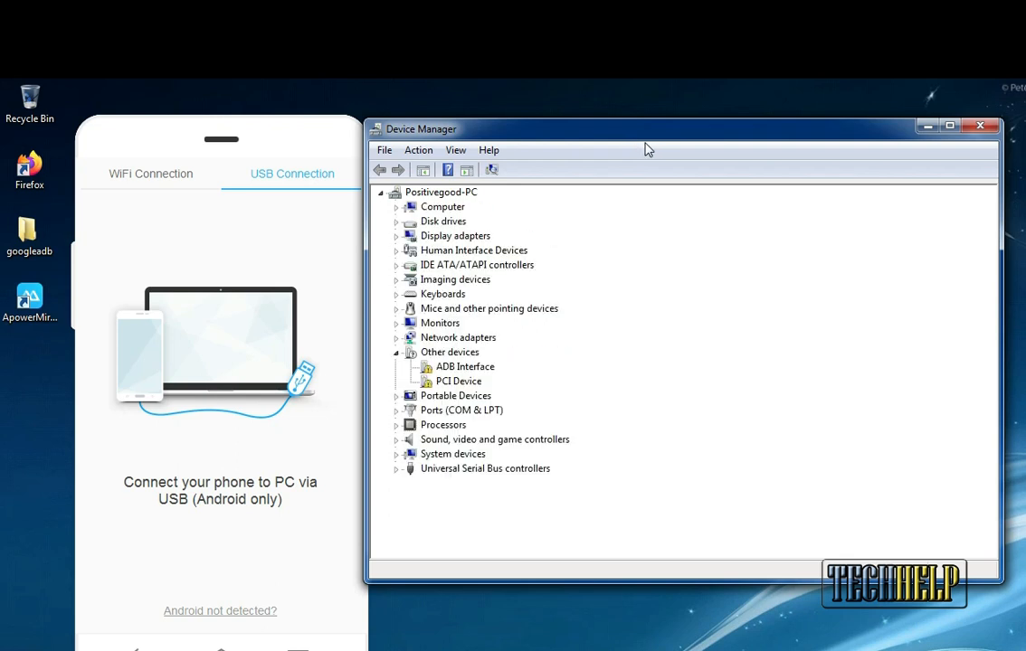
pyautogui.moveTo(626, 162)
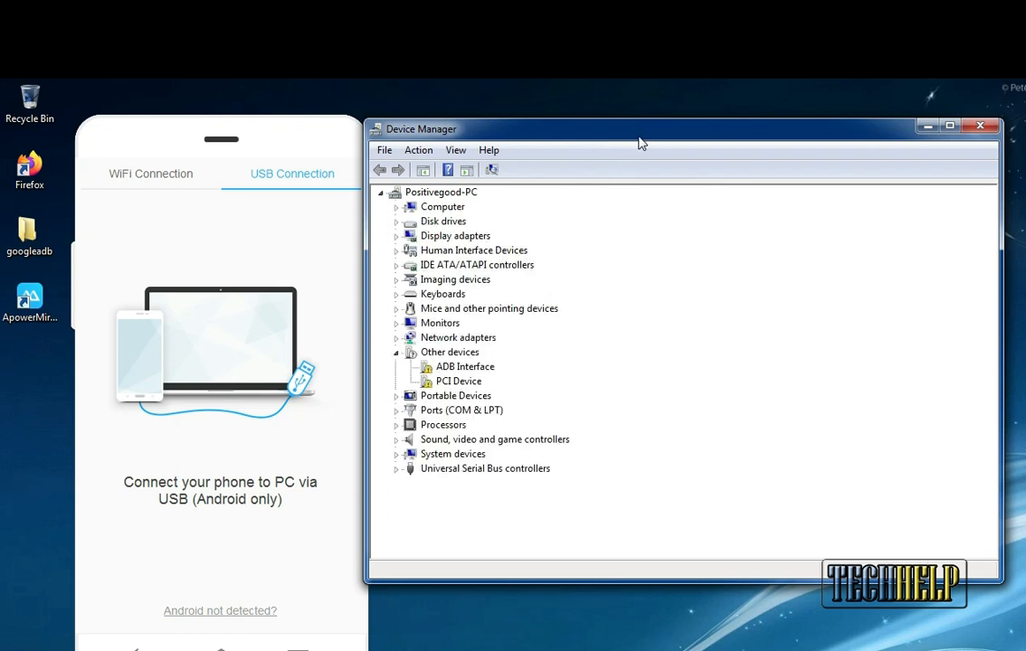
pyautogui.moveTo(628, 152)
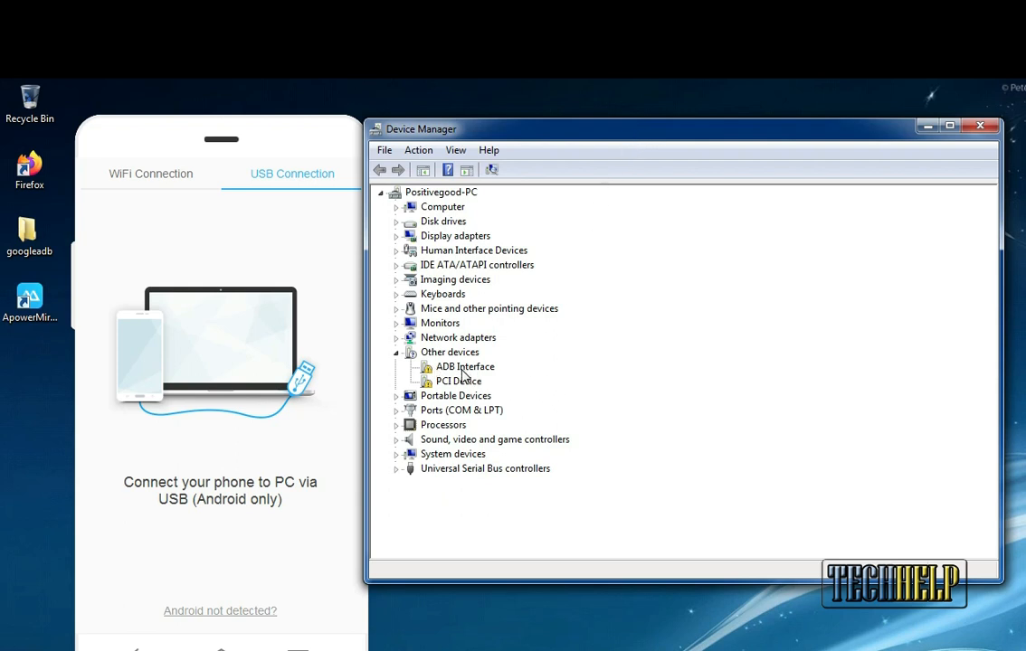
pyautogui.moveTo(512, 382)
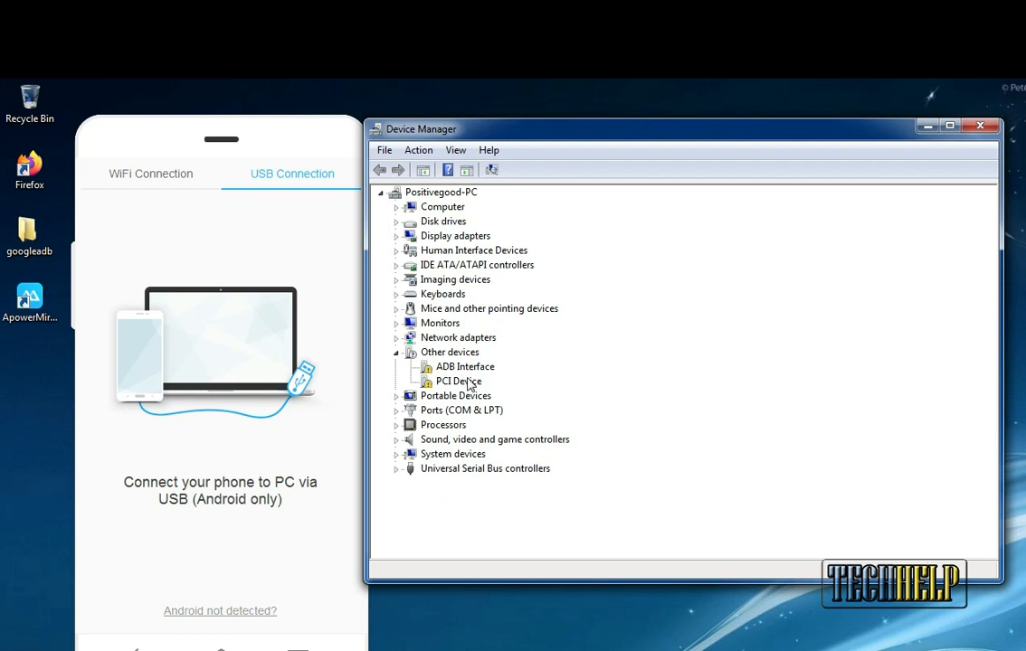
pyautogui.moveTo(464, 394)
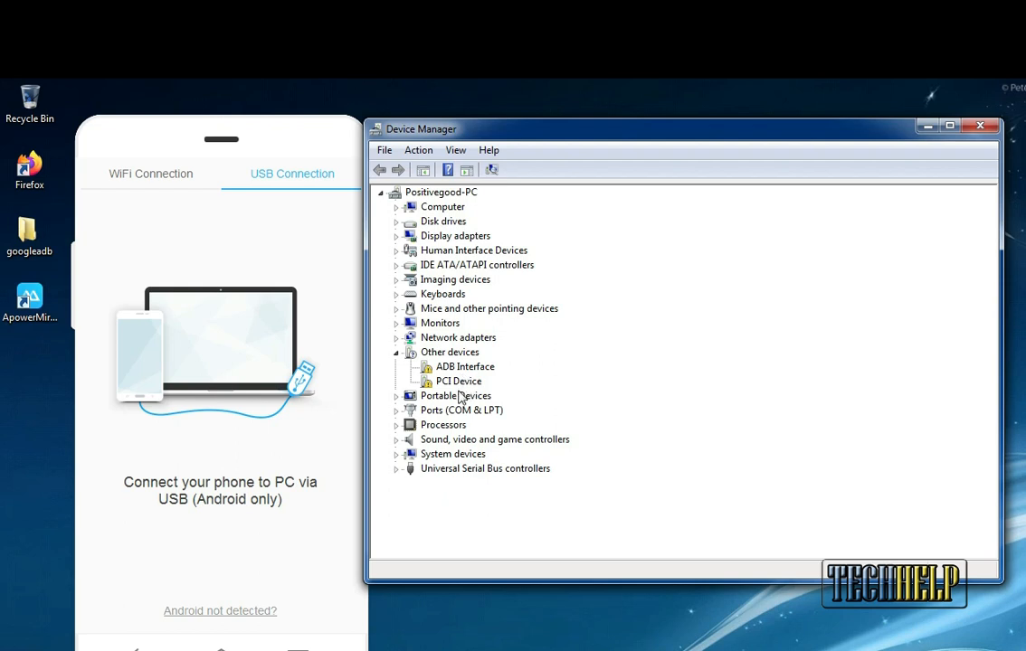
pyautogui.moveTo(474, 384)
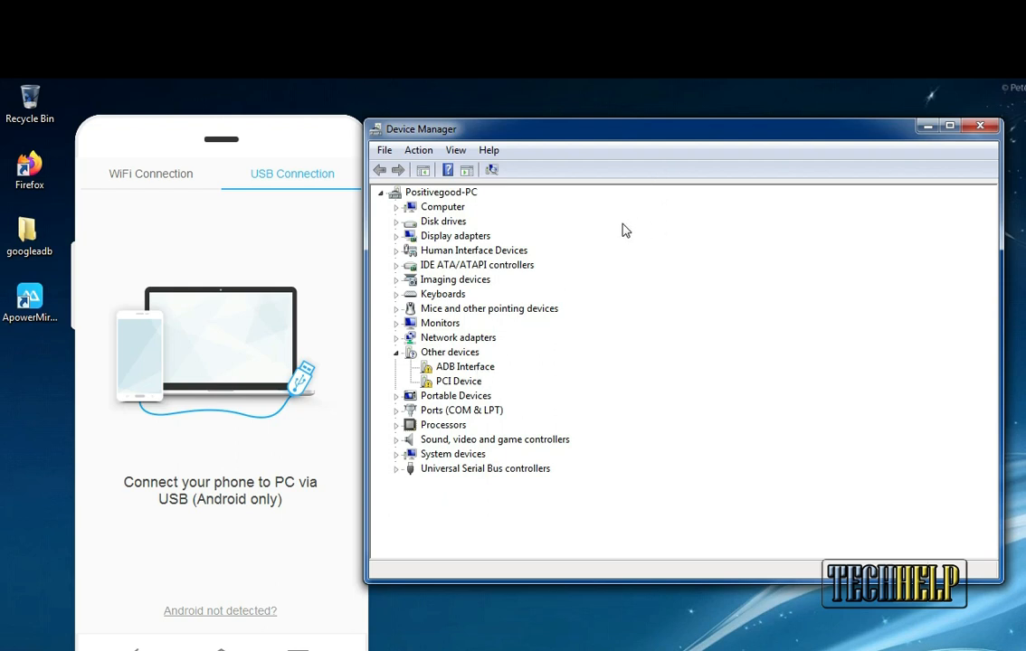
pyautogui.moveTo(677, 228)
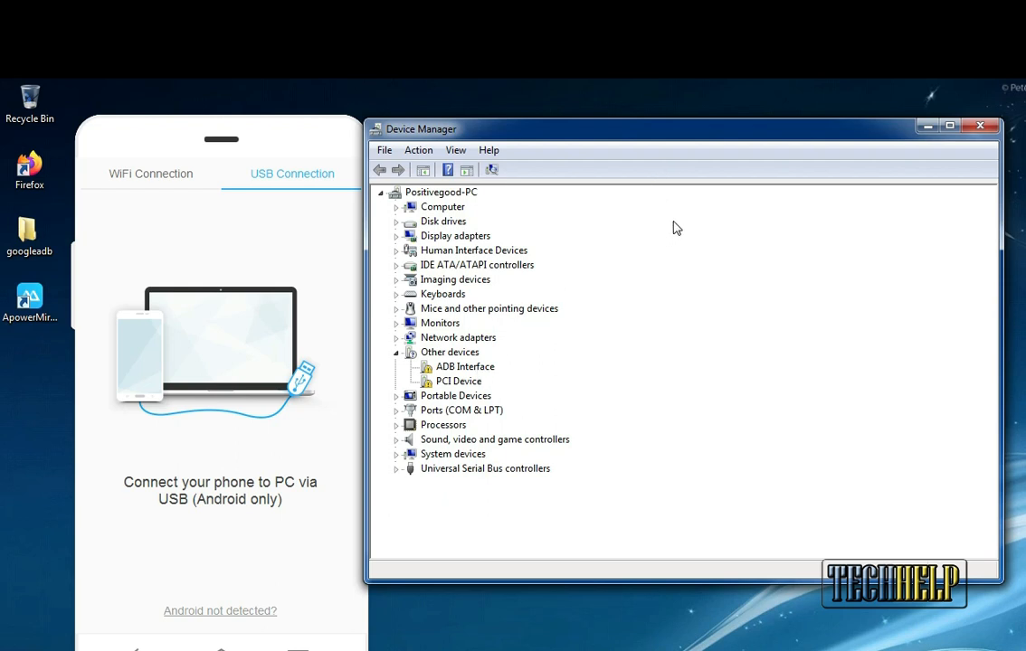
pyautogui.moveTo(669, 246)
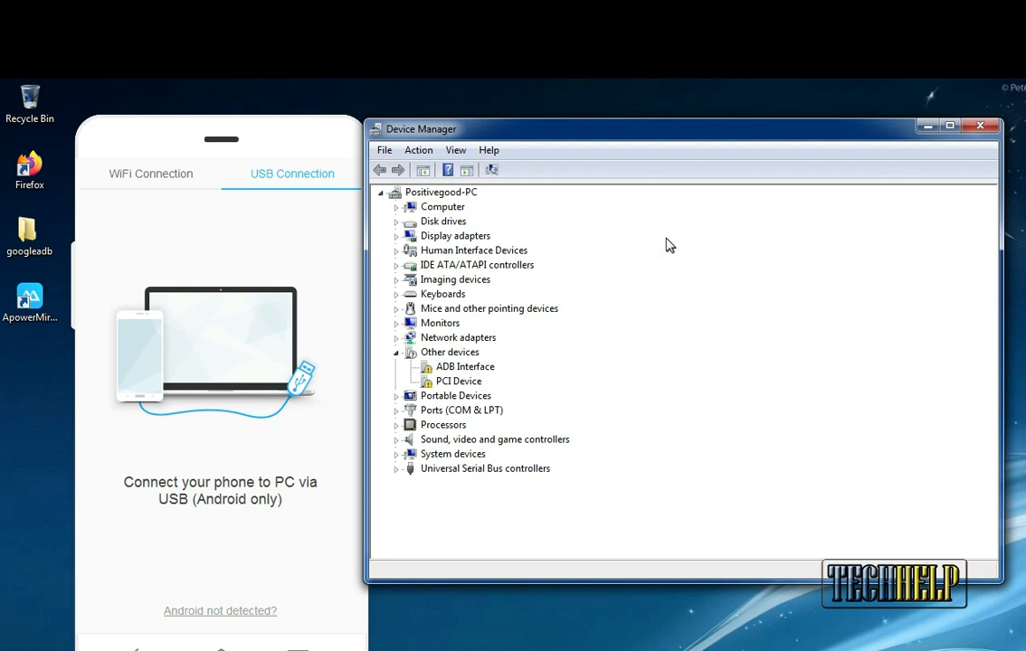
pyautogui.moveTo(662, 203)
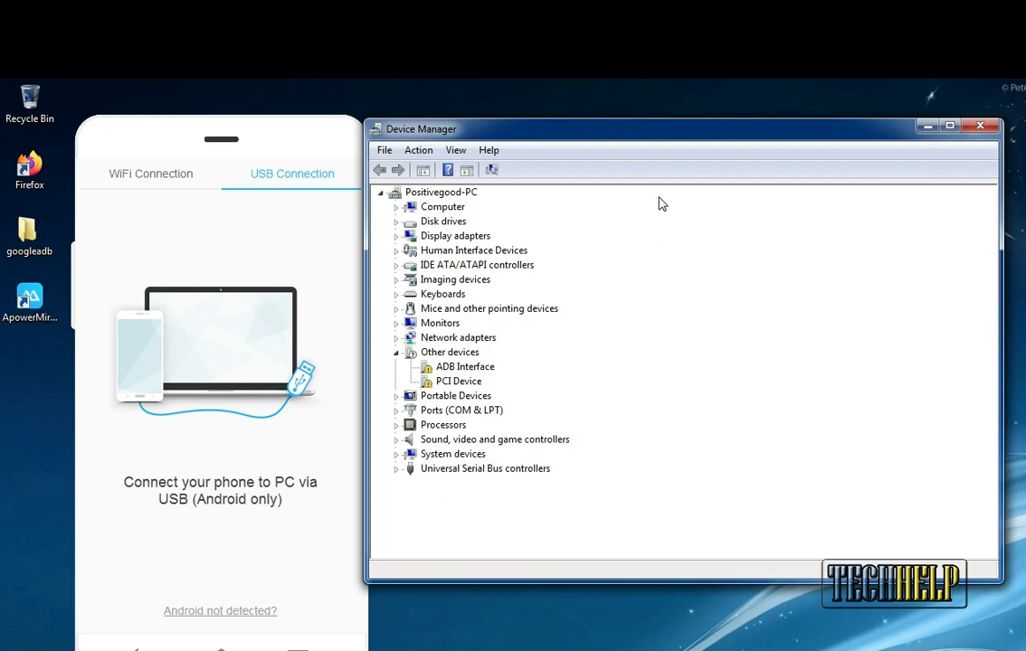
pyautogui.moveTo(693, 206)
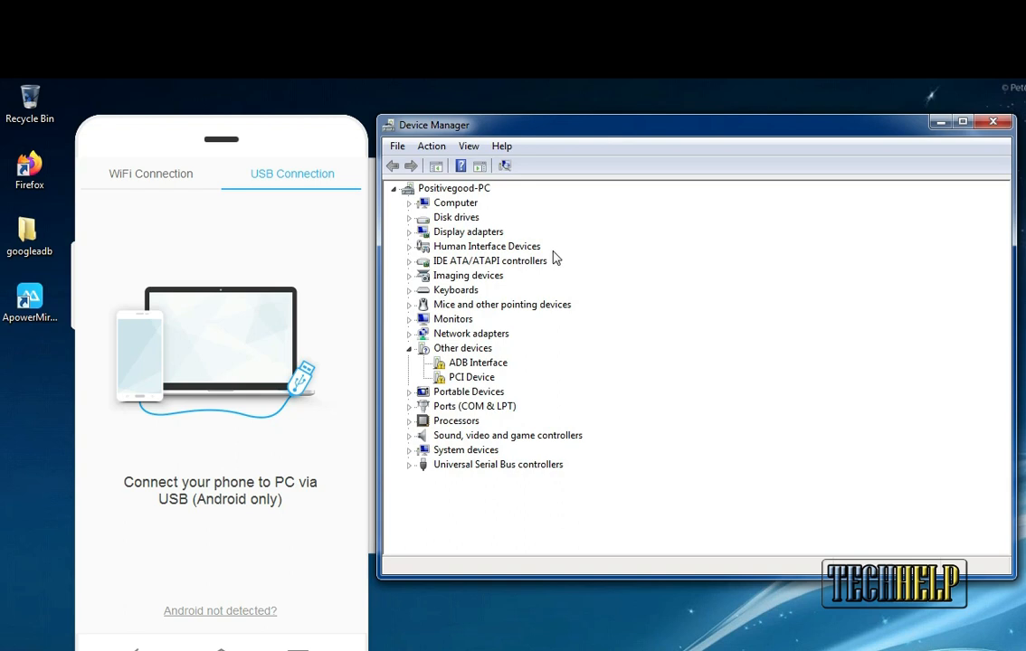
pyautogui.moveTo(528, 275)
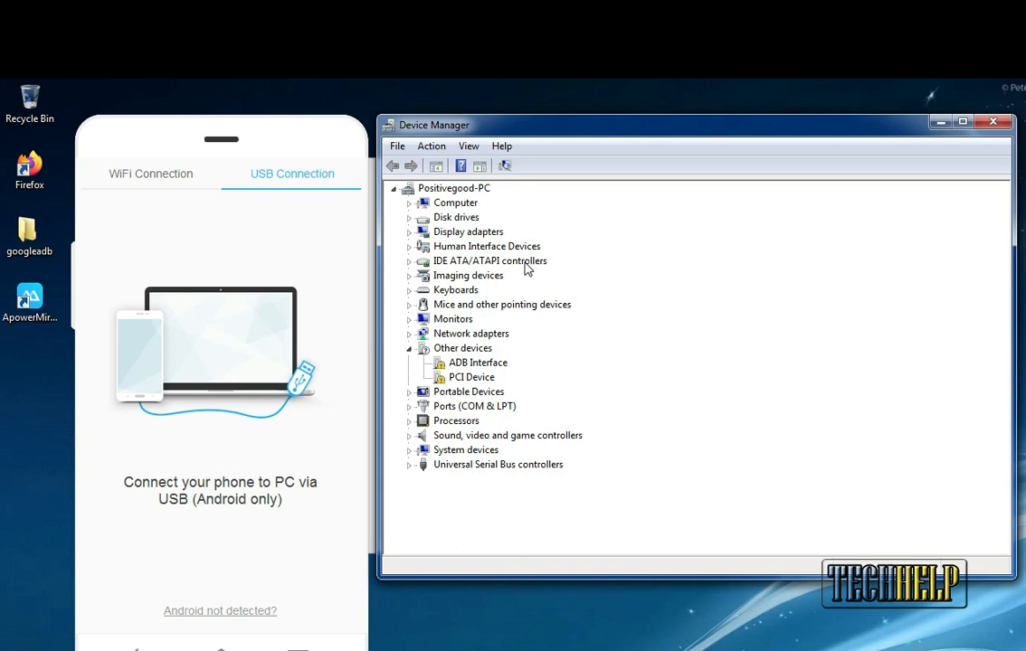
pyautogui.moveTo(503, 311)
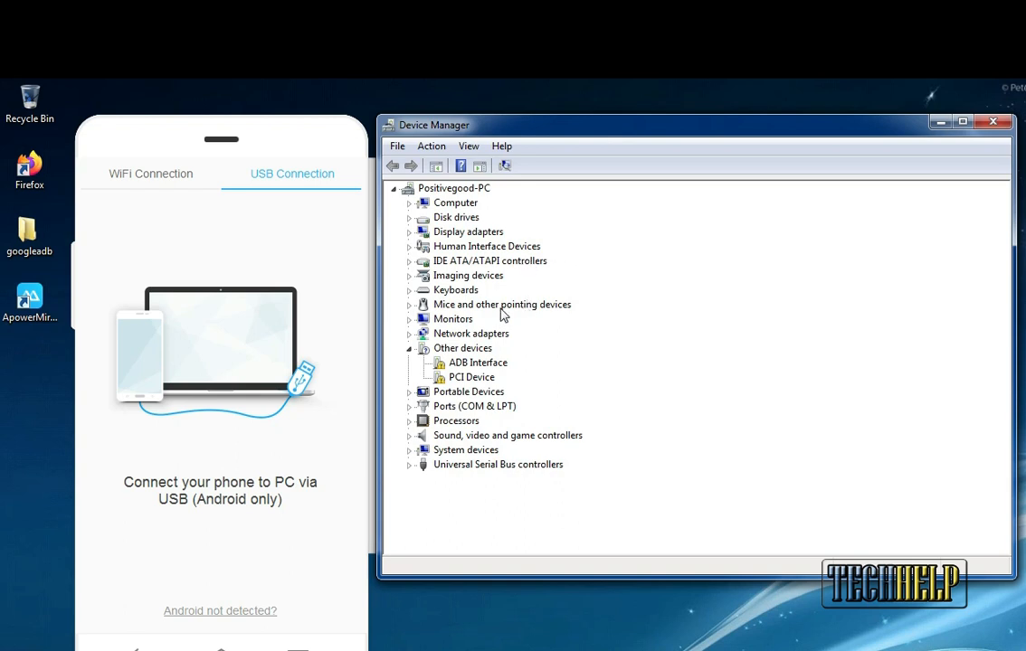
pyautogui.moveTo(525, 330)
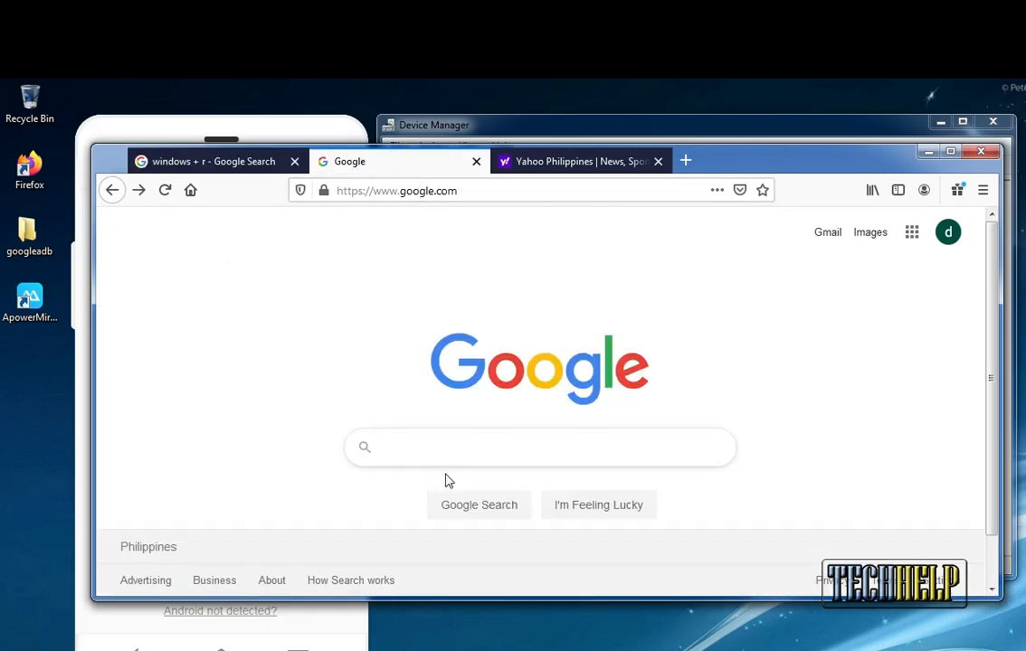
# Search Google for 'google adb driver' and open the Android Developers 'Get the Google USB Driver' page.
pyautogui.click(541, 449)
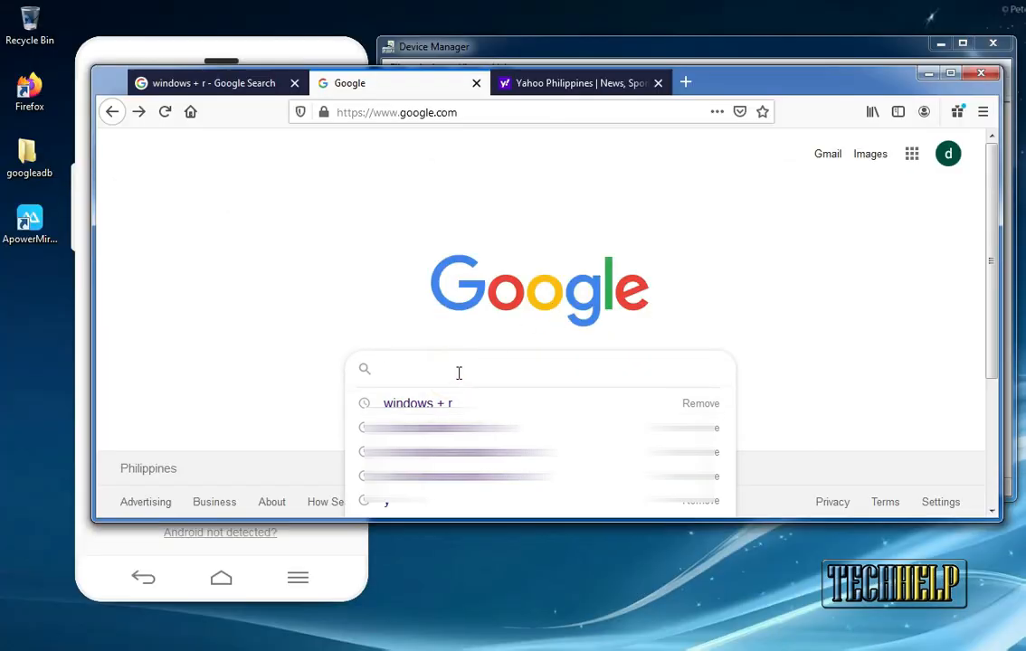
pyautogui.write('google adb driver')
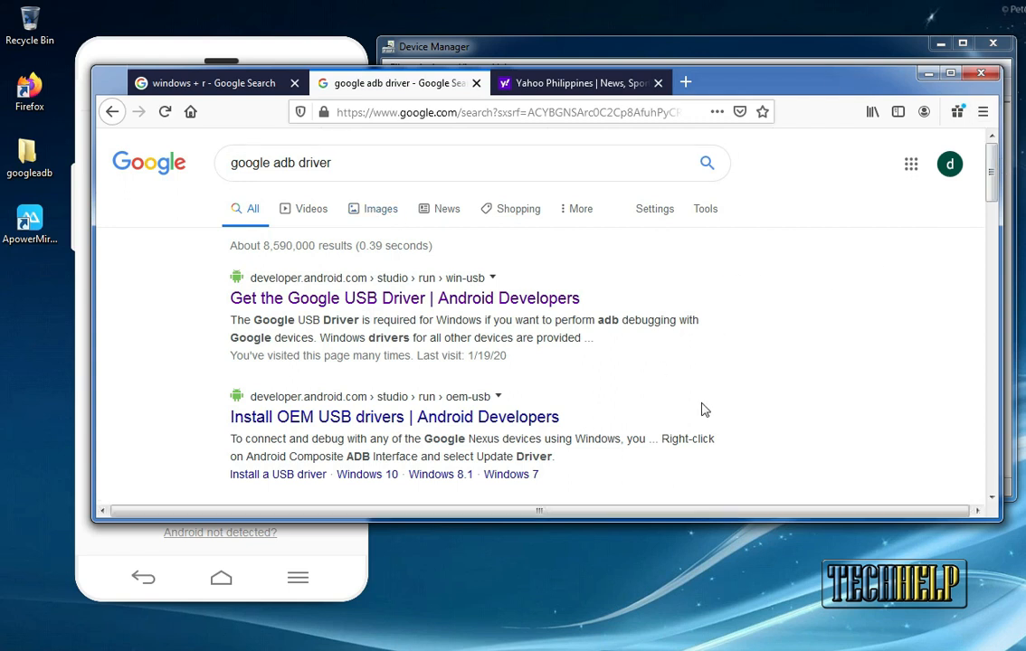
pyautogui.click(406, 297)
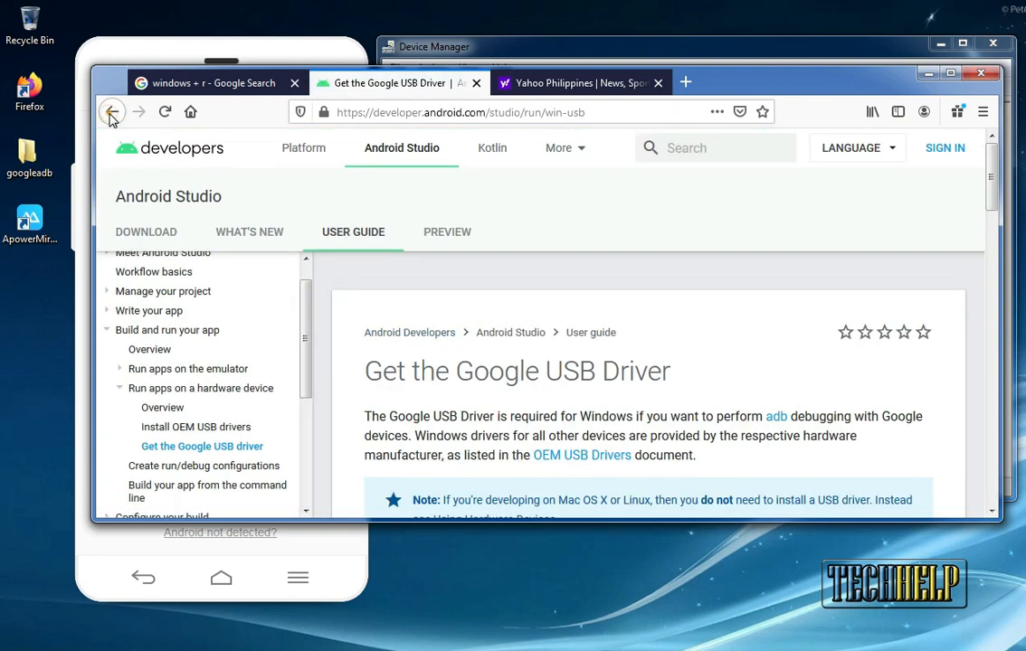
# Review the Google USB Driver download page and return to the search results.
pyautogui.click(113, 112)
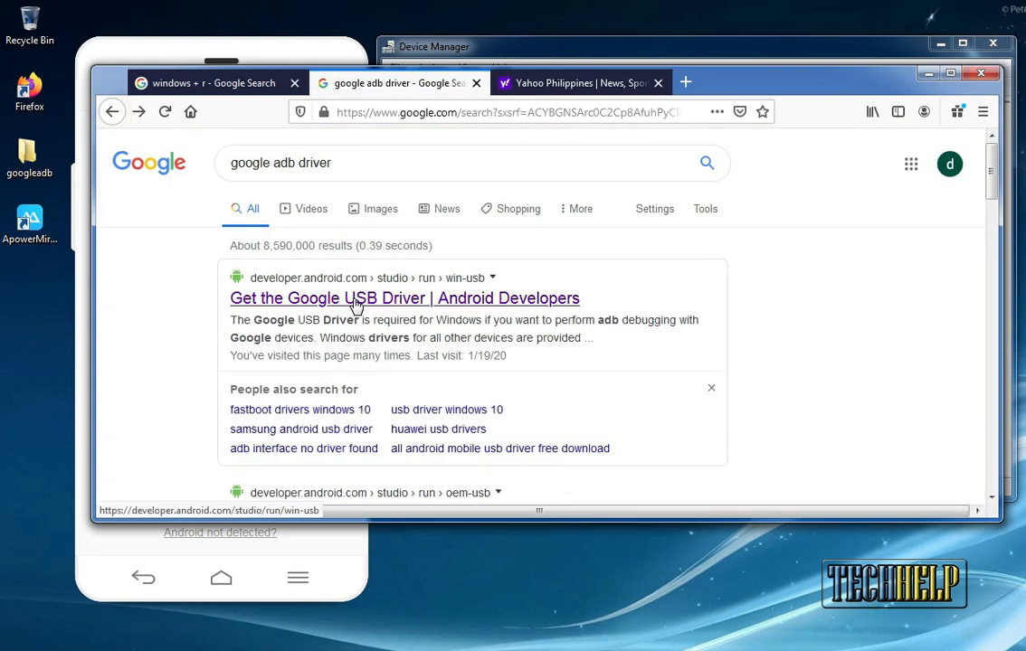
pyautogui.moveTo(316, 311)
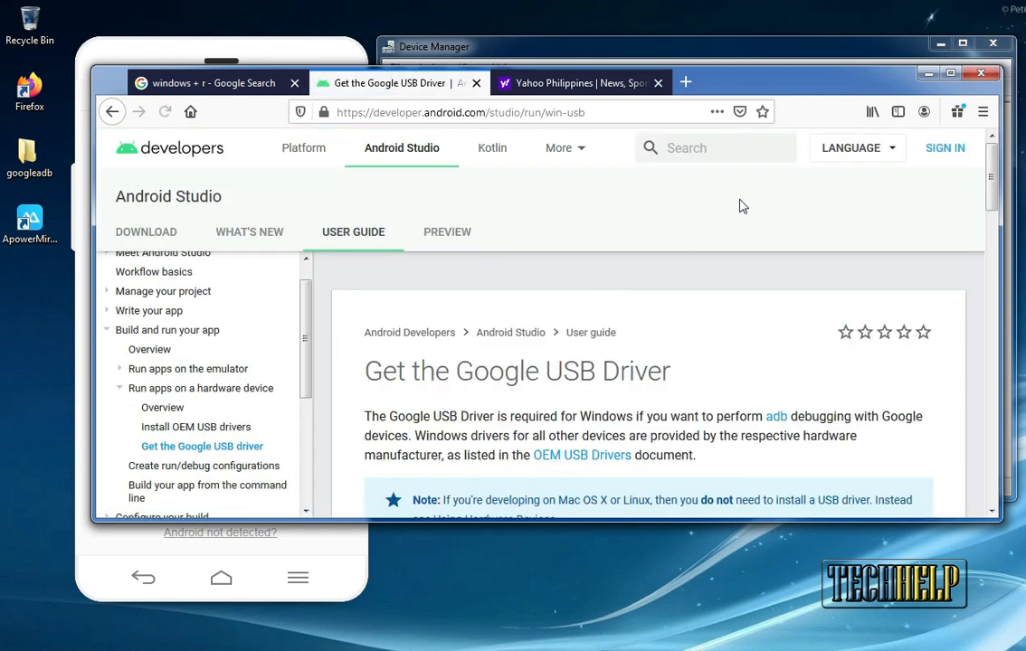
pyautogui.scroll(-3)
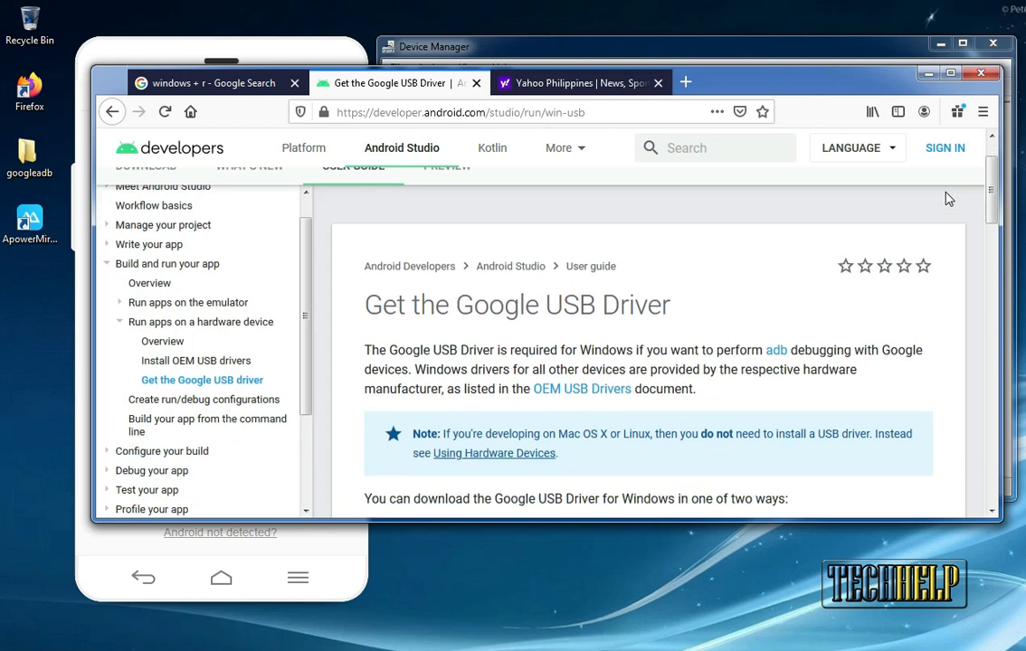
pyautogui.scroll(-3)
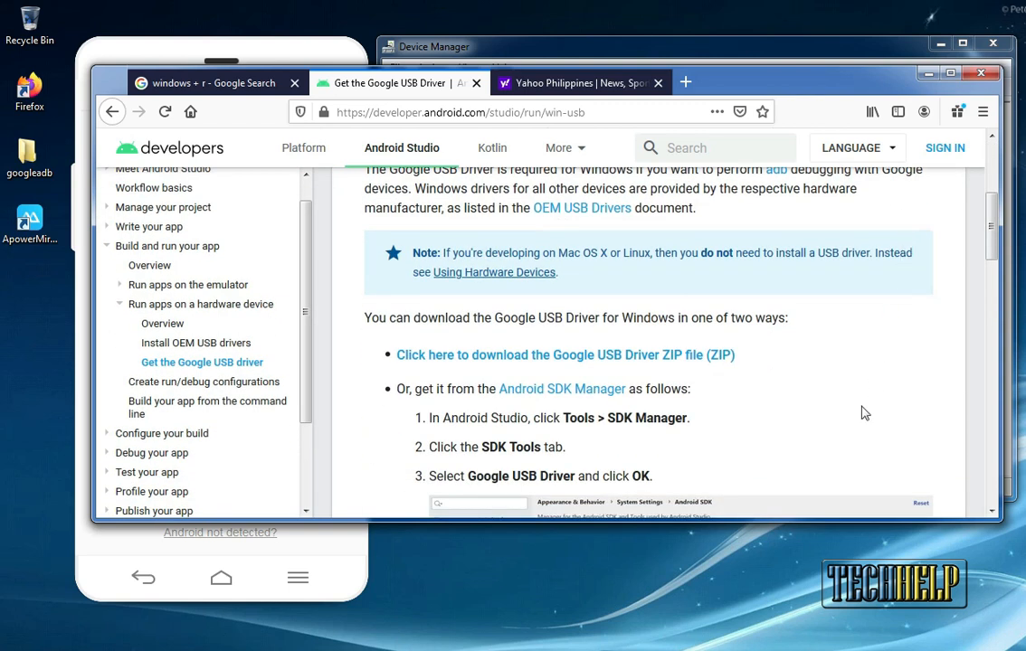
pyautogui.moveTo(781, 348)
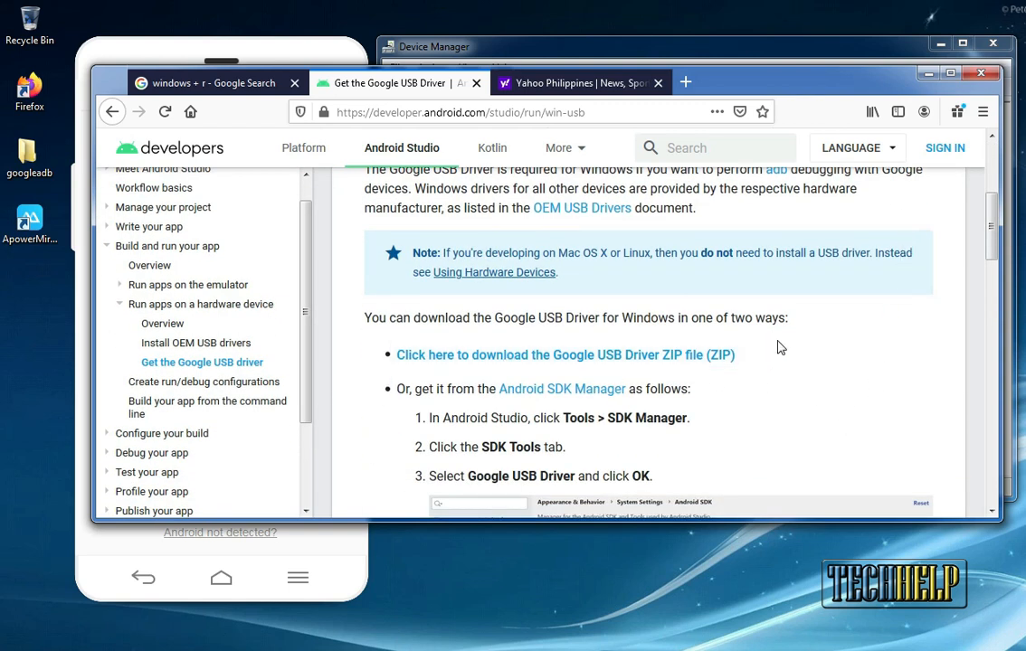
pyautogui.moveTo(463, 369)
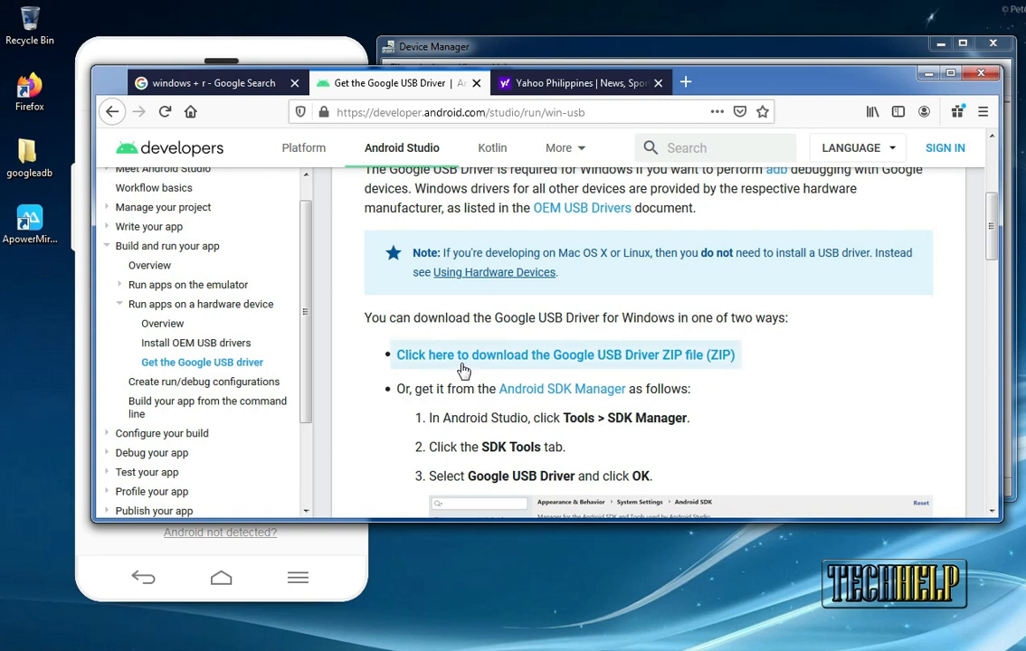
pyautogui.moveTo(496, 361)
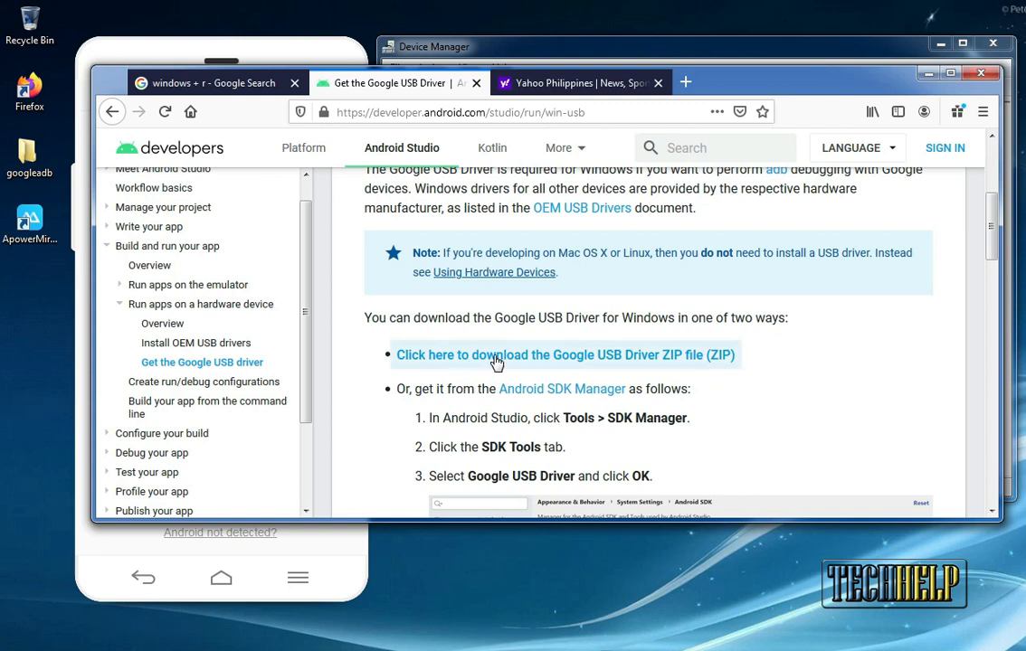
pyautogui.moveTo(523, 383)
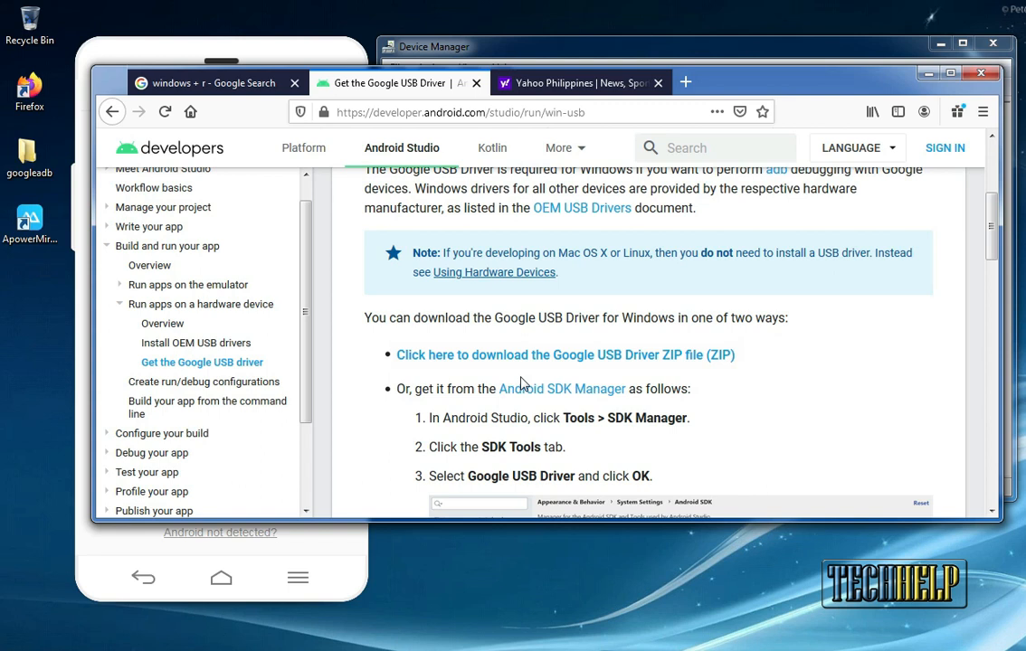
pyautogui.moveTo(778, 174)
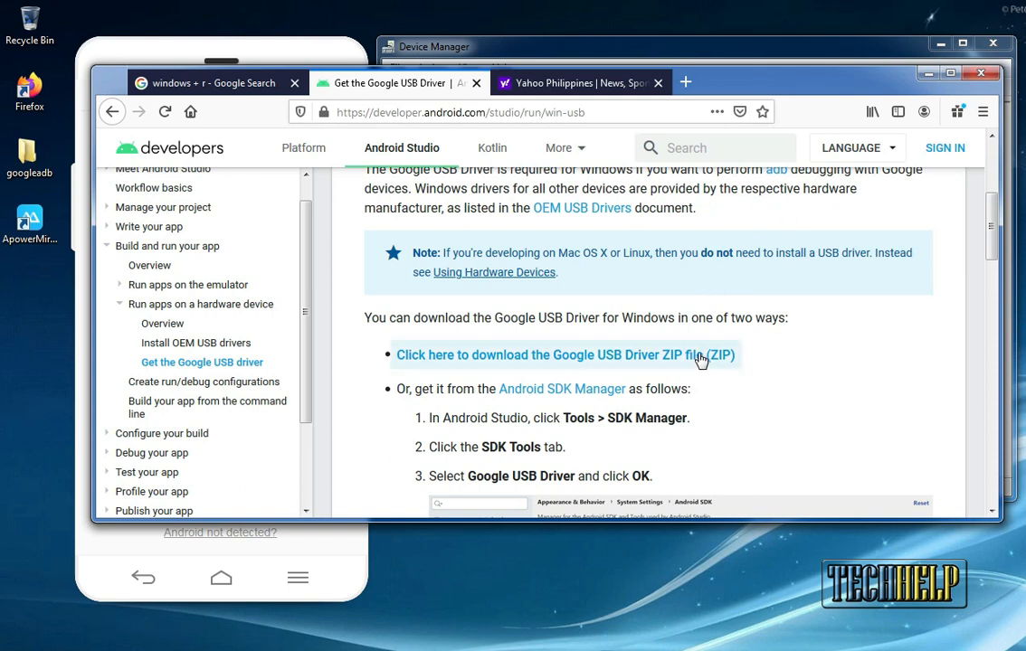
pyautogui.moveTo(525, 279)
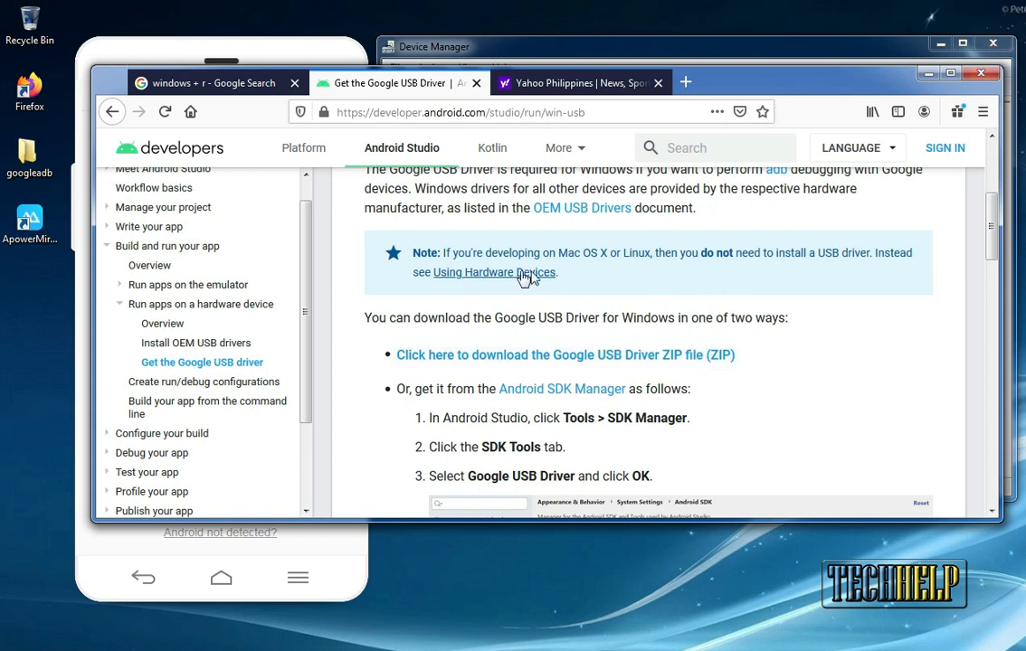
pyautogui.moveTo(232, 210)
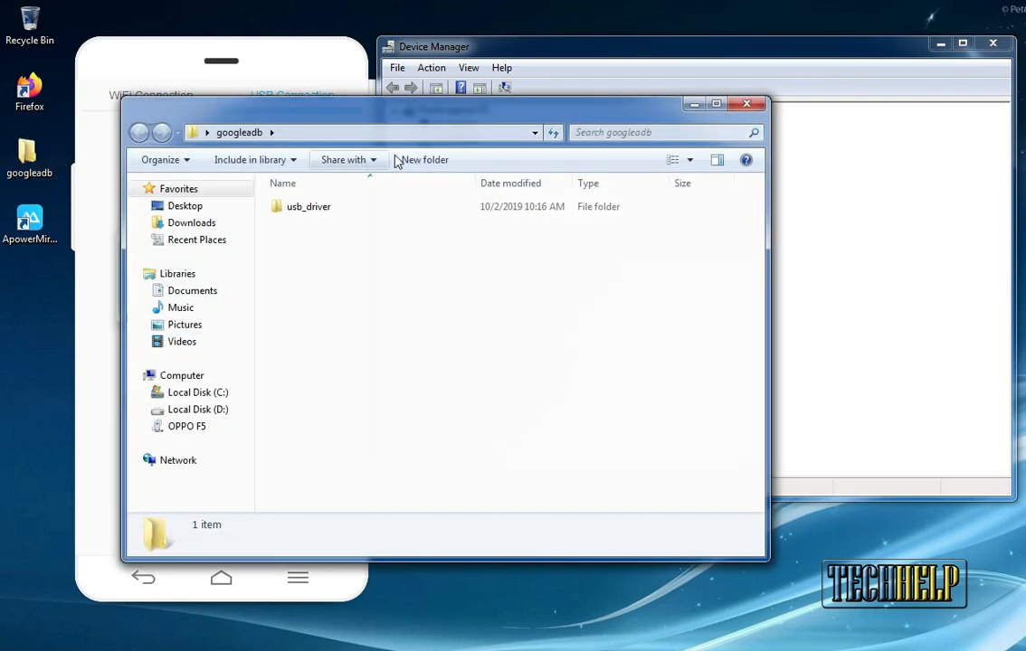
# Check the usb_driver folder contents inside googleadb, then close the Explorer window.
pyautogui.doubleClick(307, 207)
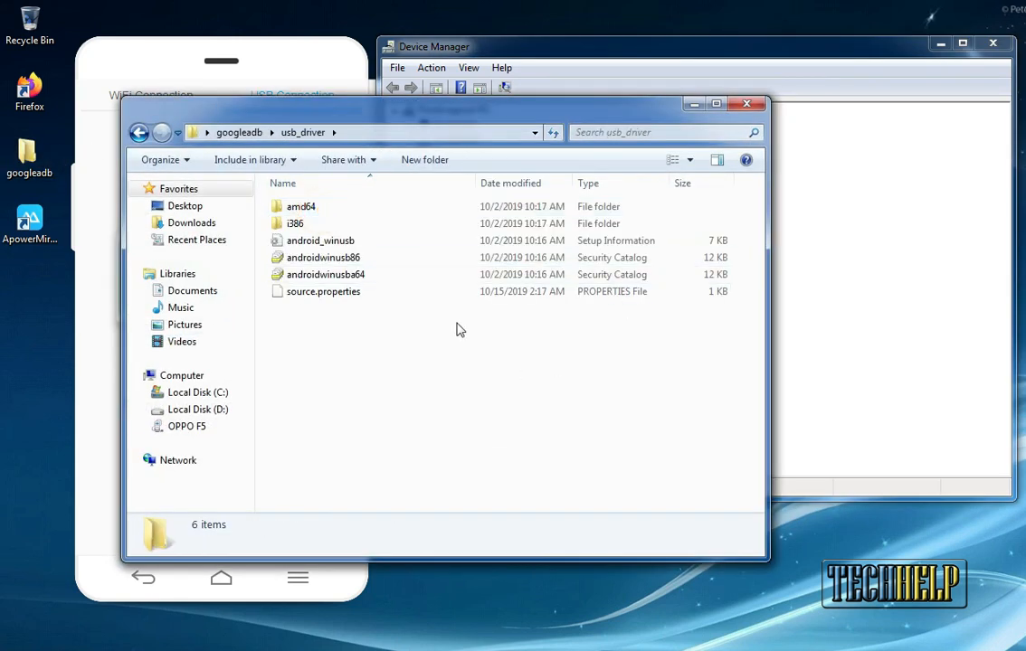
pyautogui.click(139, 132)
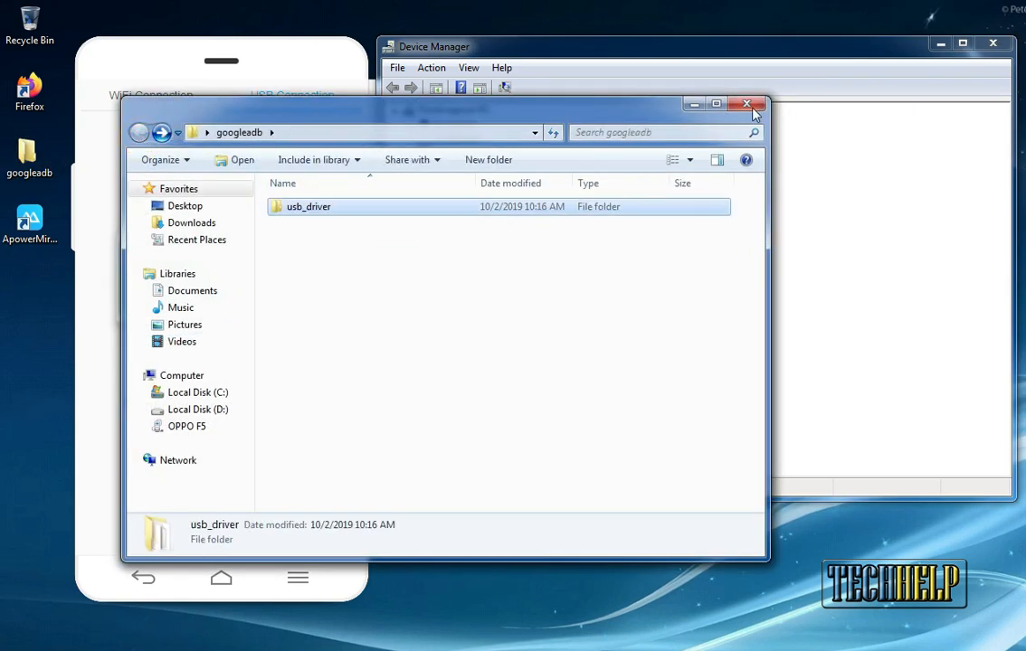
pyautogui.click(747, 103)
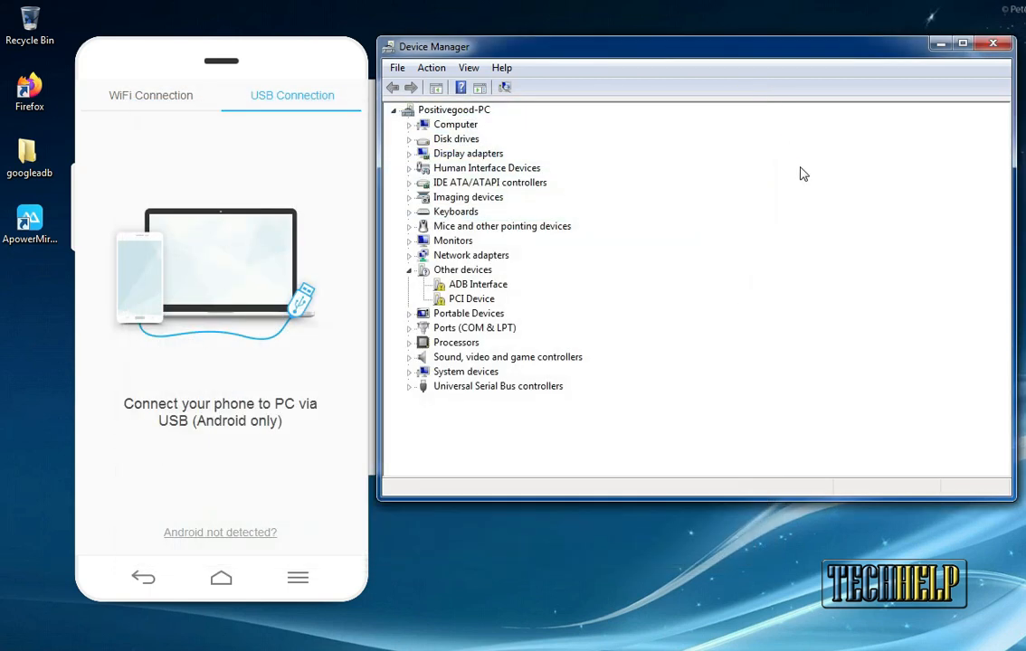
pyautogui.moveTo(581, 456)
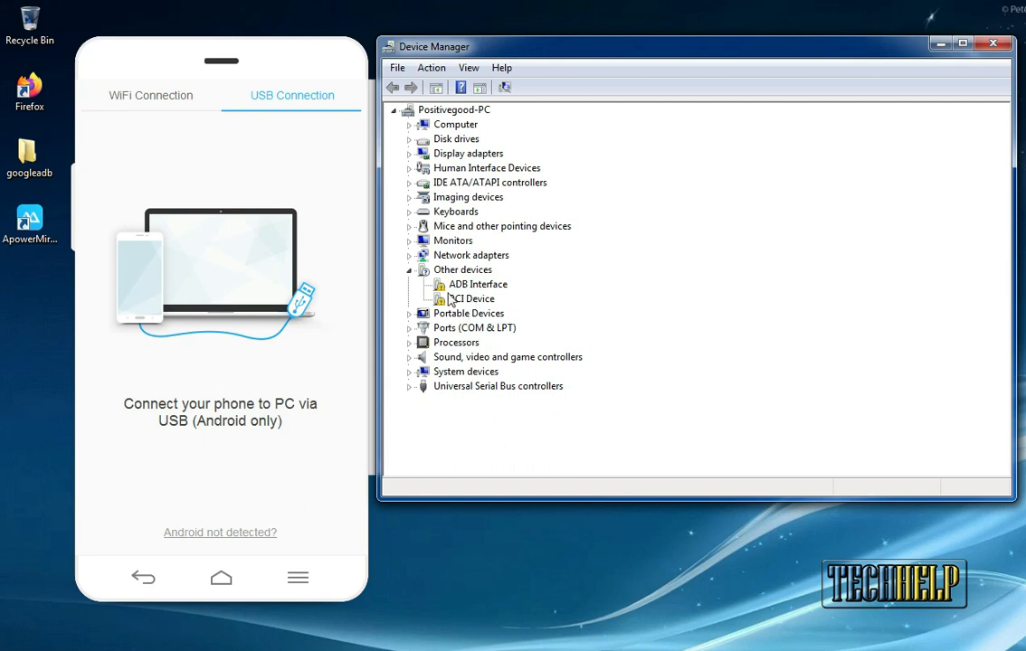
pyautogui.moveTo(467, 288)
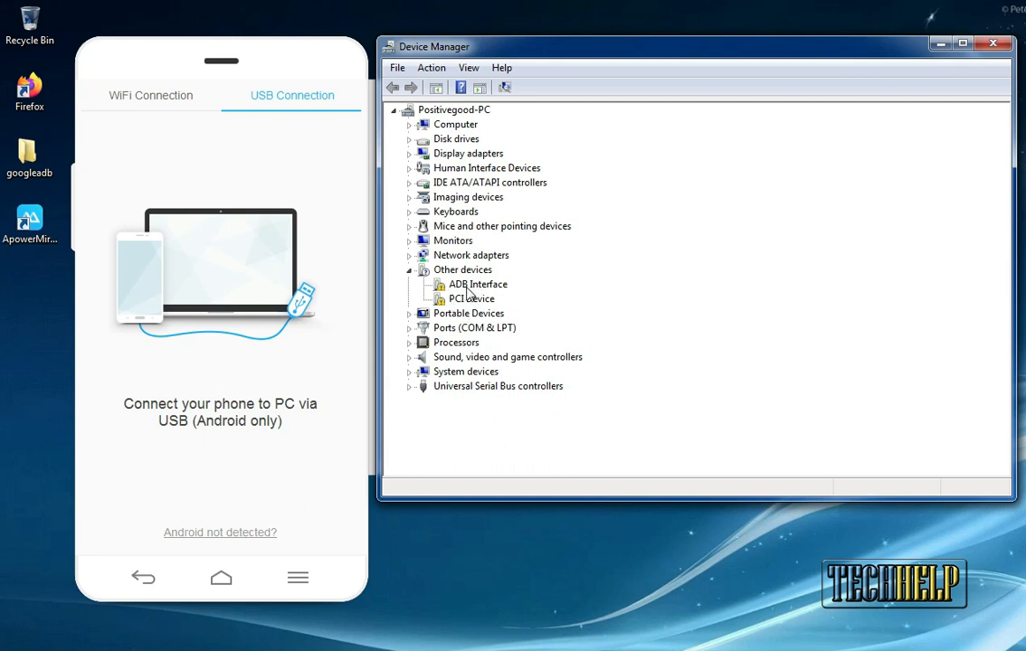
# Start Update Driver Software for the ADB Interface device under Other devices.
pyautogui.rightClick(477, 285)
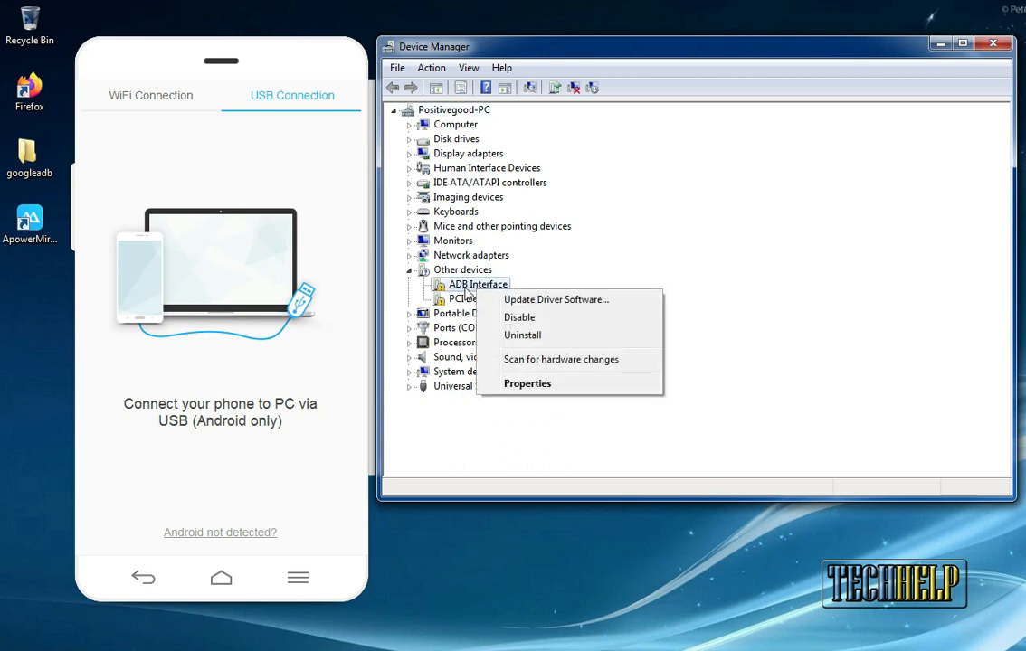
pyautogui.moveTo(481, 297)
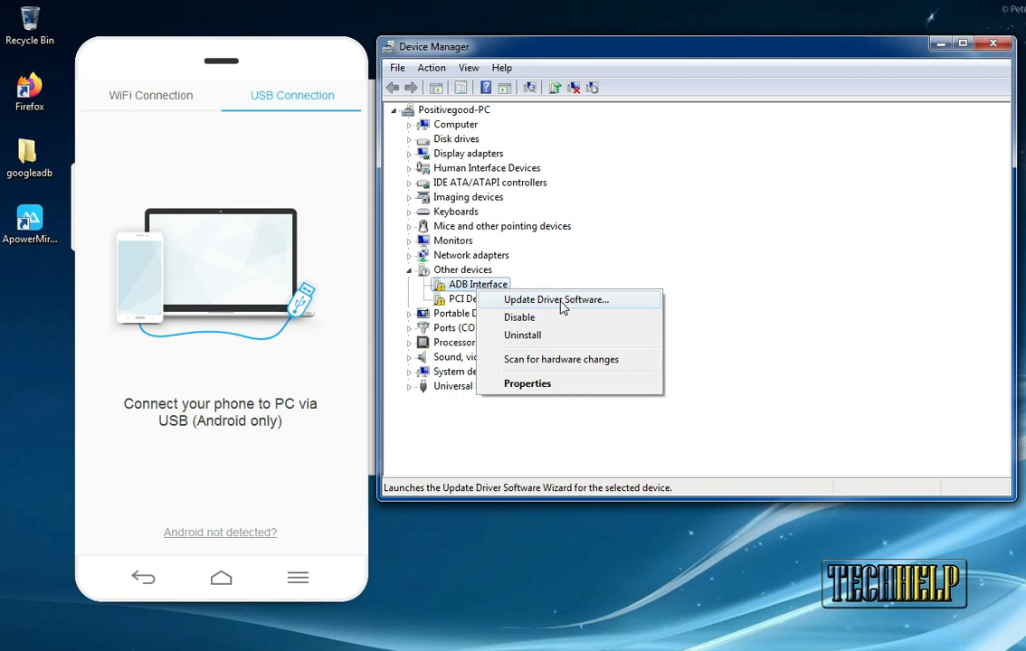
pyautogui.click(557, 300)
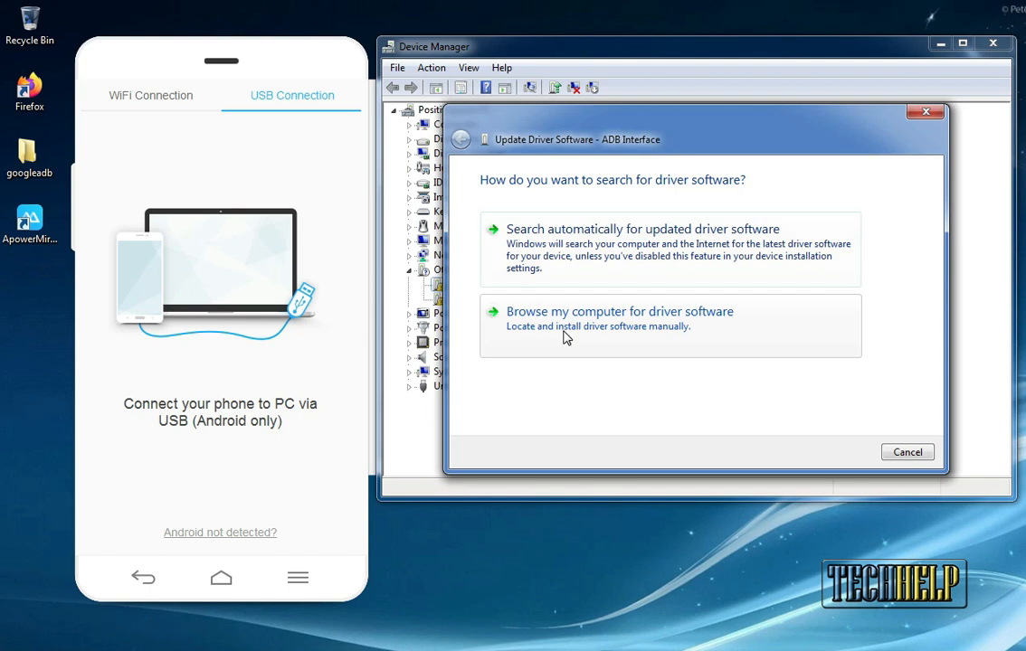
# Choose to browse manually, pick from a list with all devices shown, and use Have Disk.
pyautogui.click(619, 311)
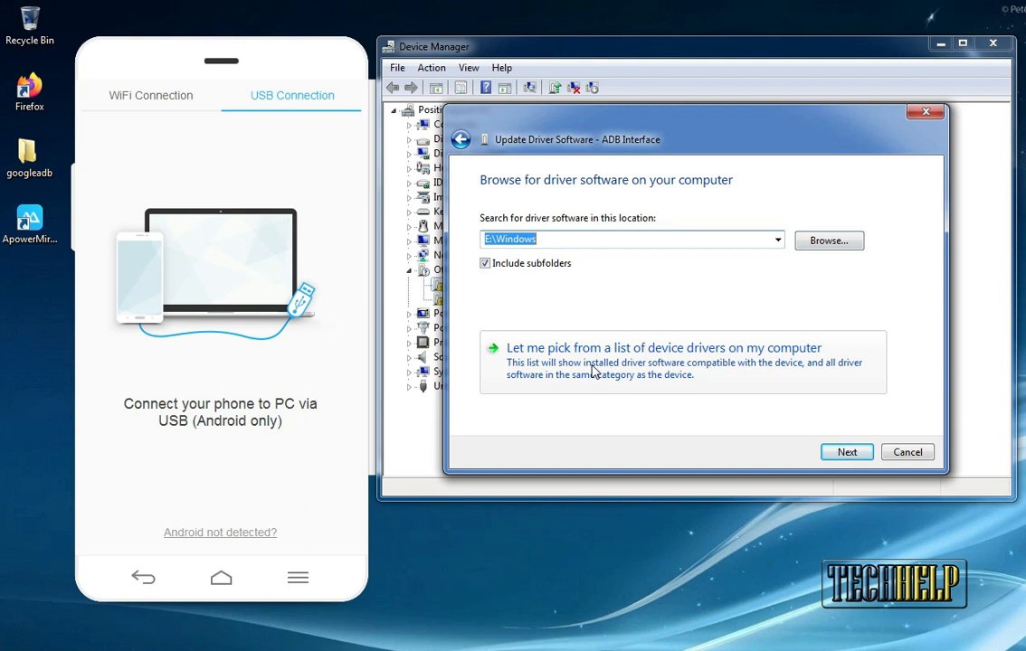
pyautogui.click(655, 348)
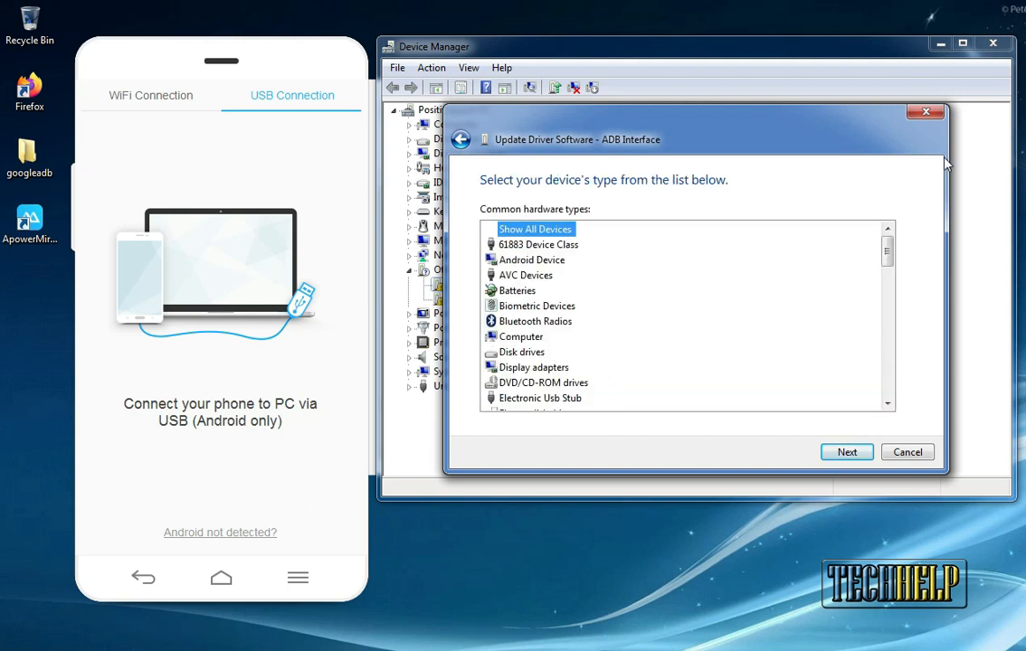
pyautogui.moveTo(655, 272)
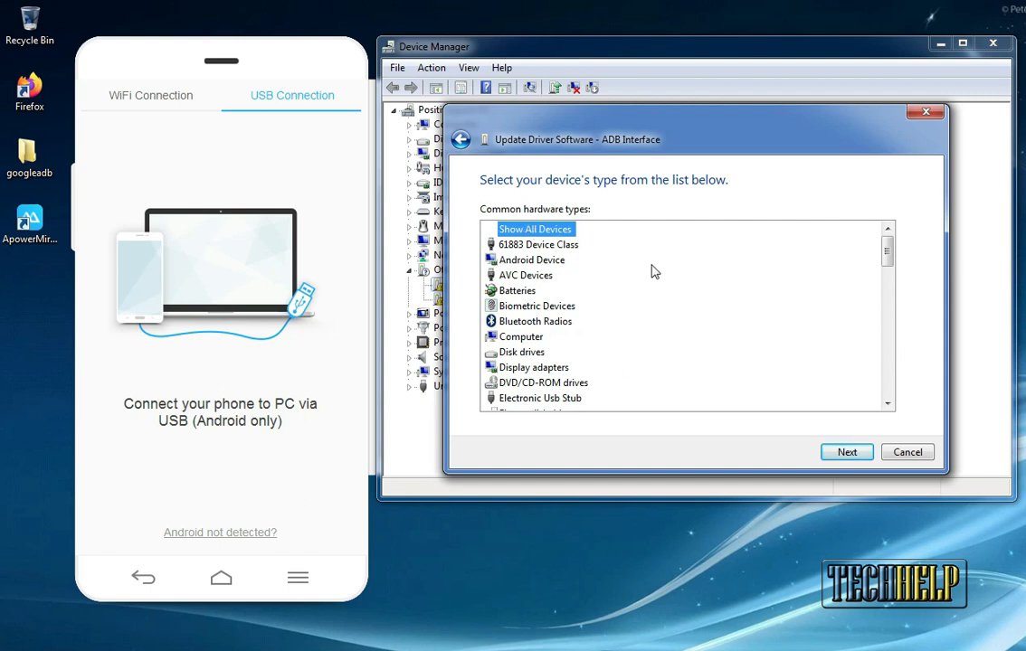
pyautogui.click(847, 452)
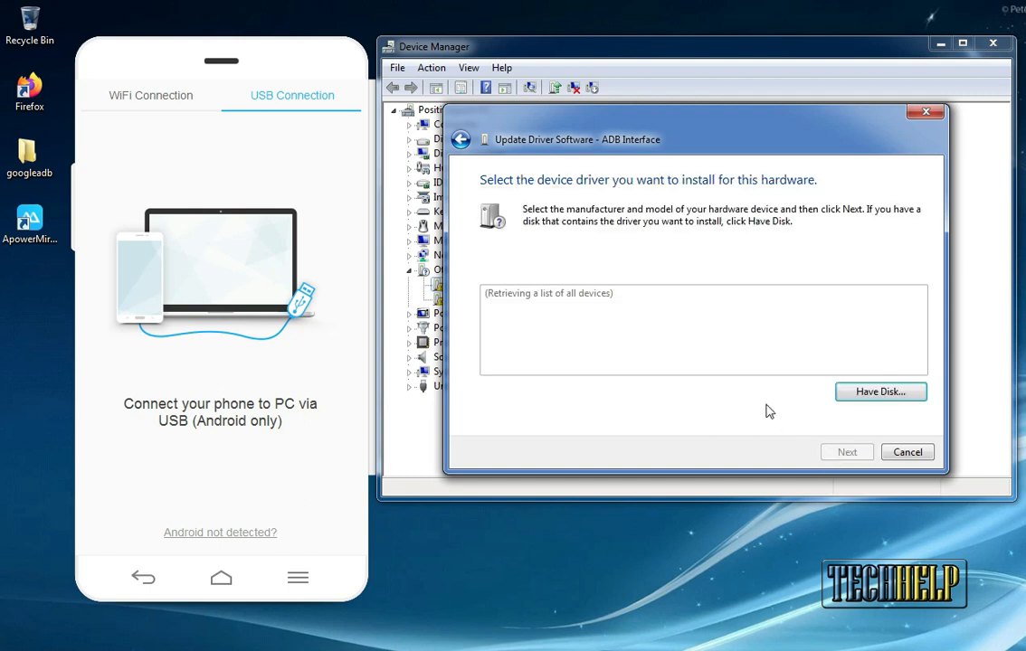
pyautogui.moveTo(880, 397)
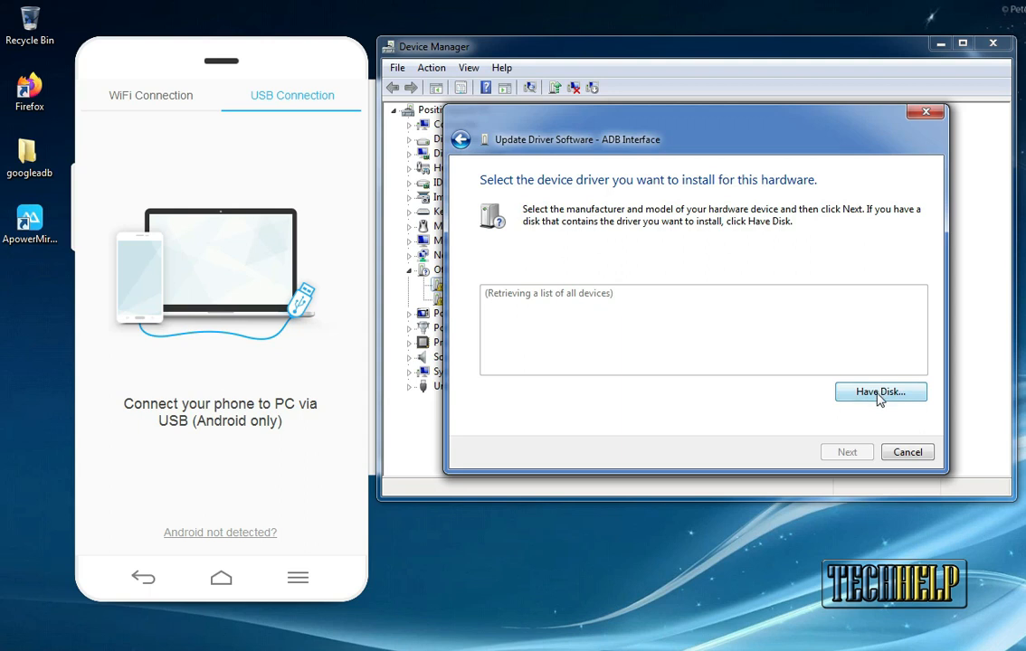
pyautogui.click(880, 391)
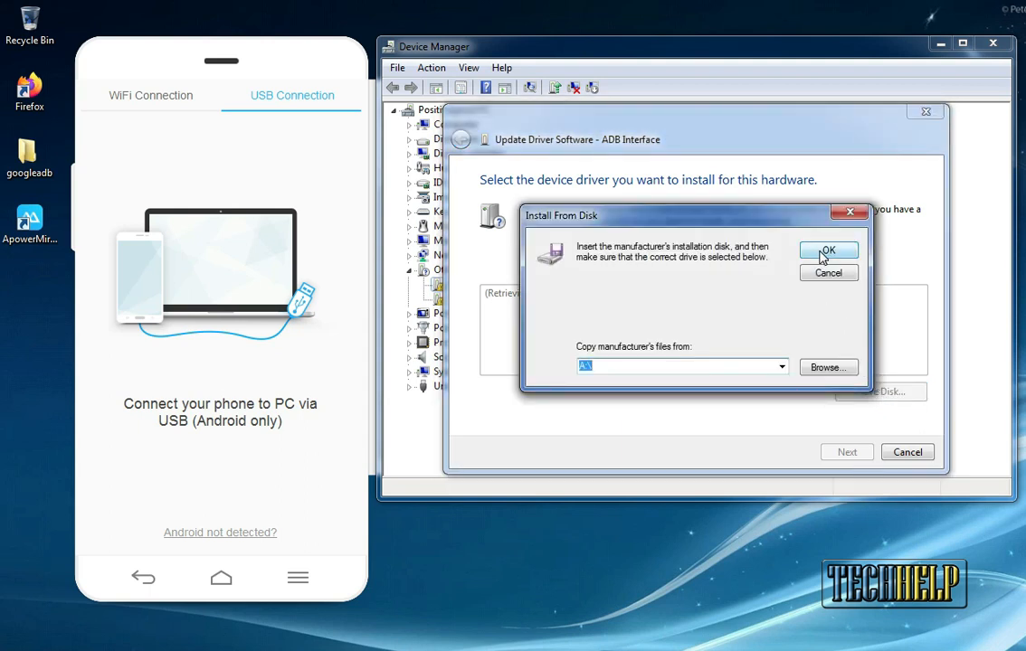
# Browse to googleadb's usb_driver folder and select android_winusb.inf as the driver file.
pyautogui.click(829, 367)
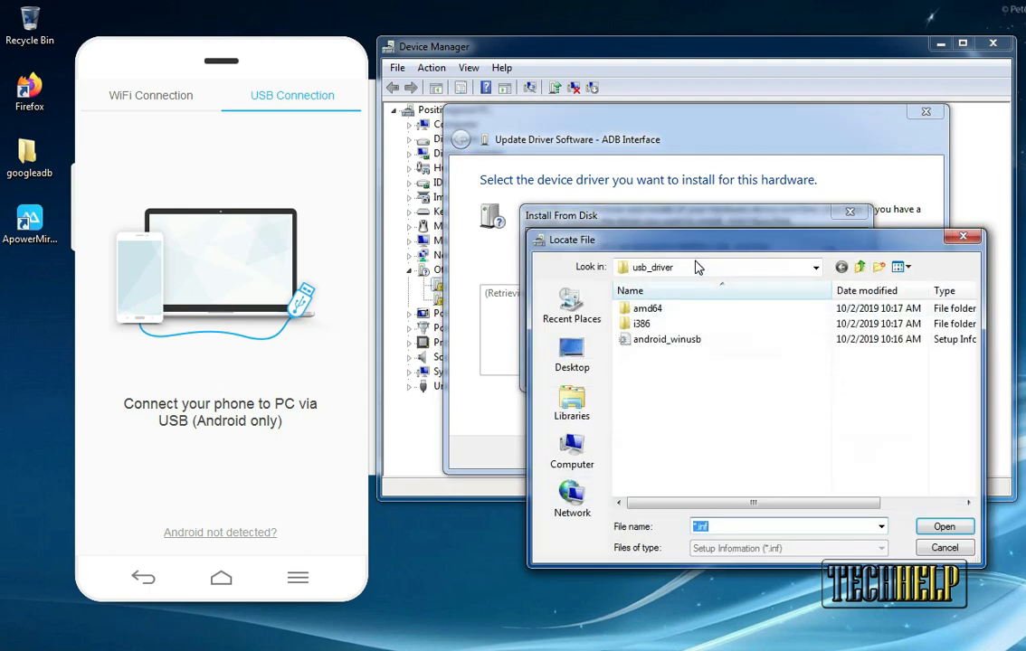
pyautogui.moveTo(599, 366)
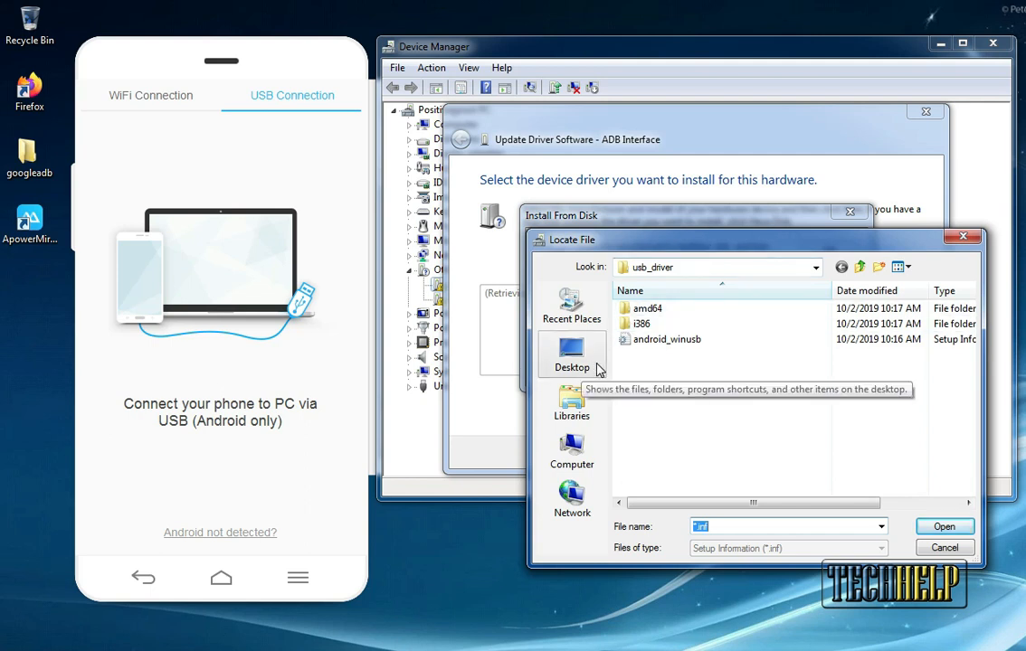
pyautogui.moveTo(581, 369)
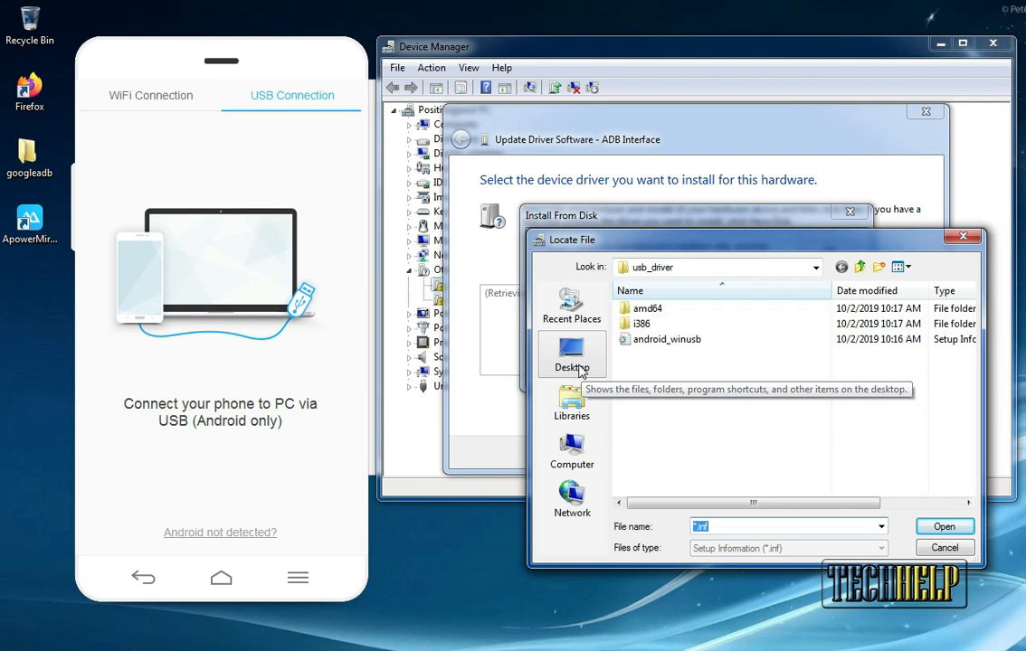
pyautogui.click(572, 353)
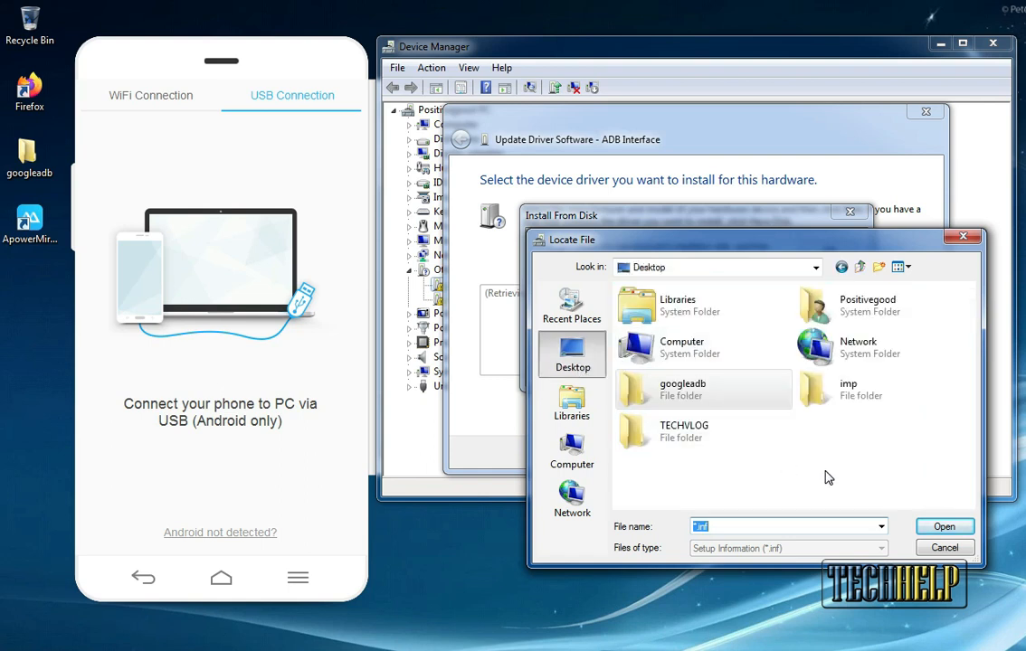
pyautogui.moveTo(691, 402)
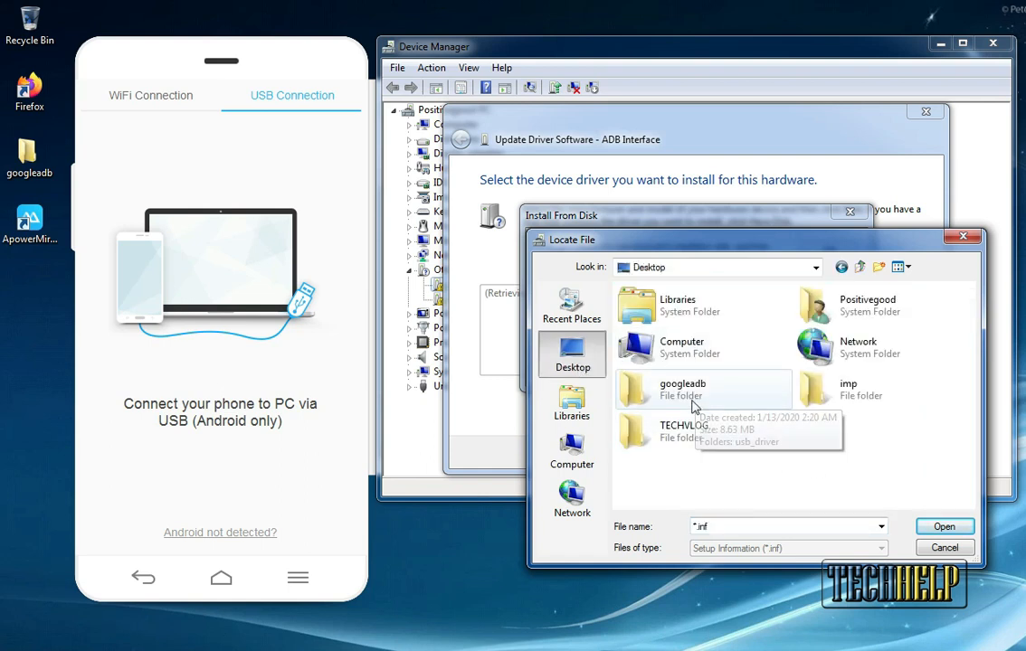
pyautogui.doubleClick(682, 389)
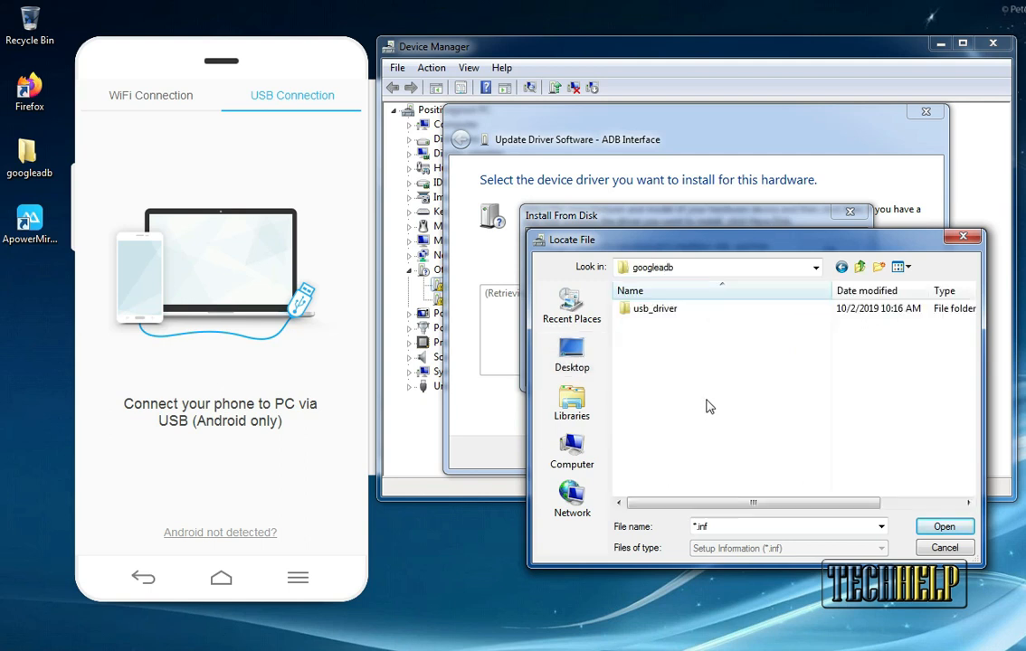
pyautogui.doubleClick(651, 307)
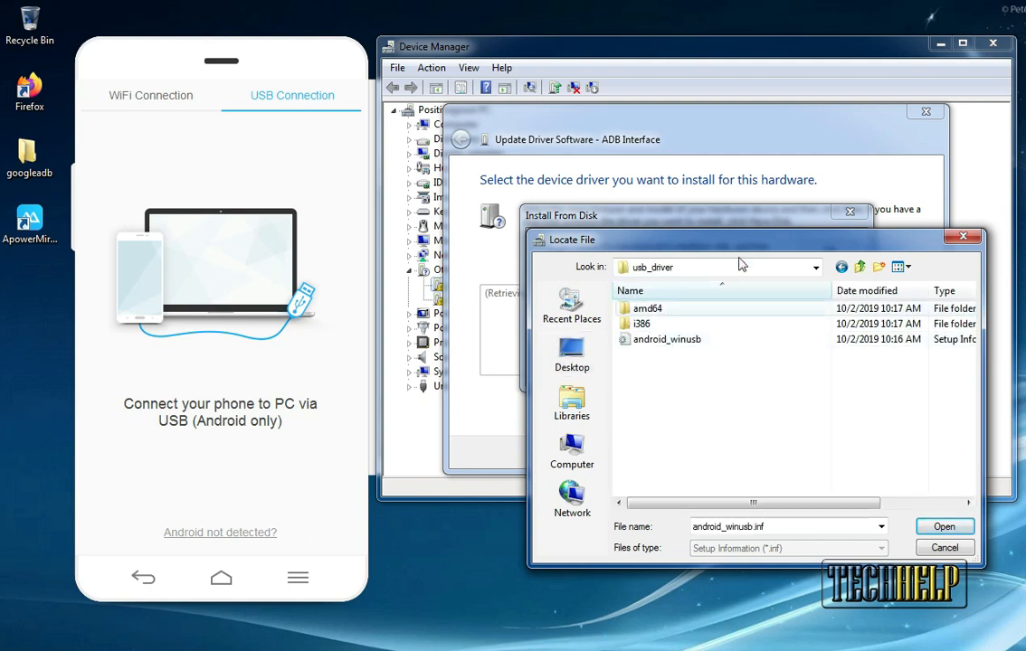
pyautogui.moveTo(666, 340)
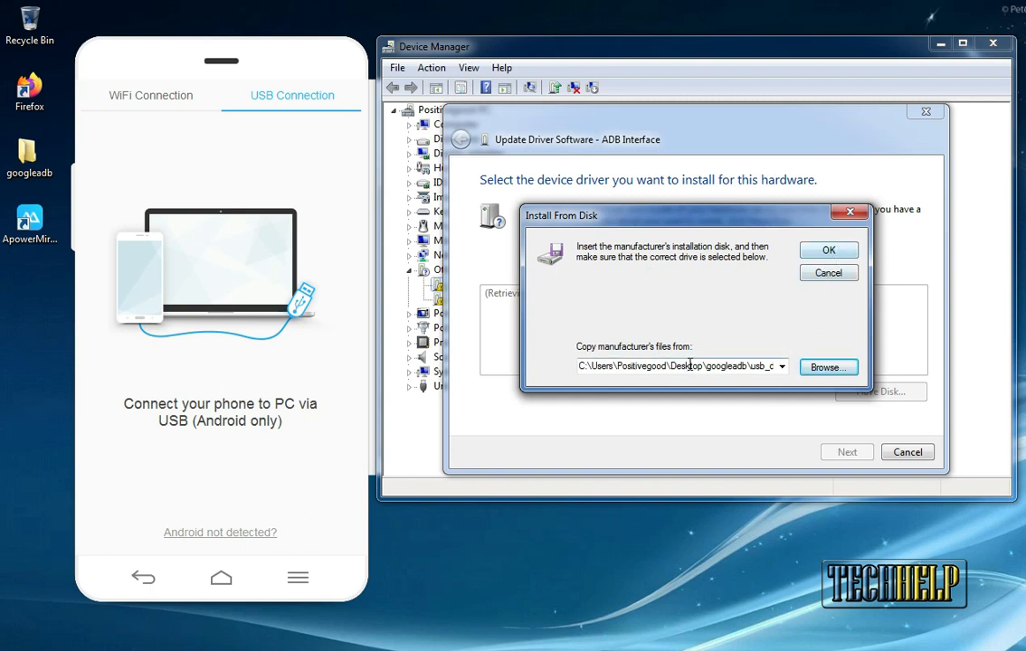
pyautogui.moveTo(829, 250)
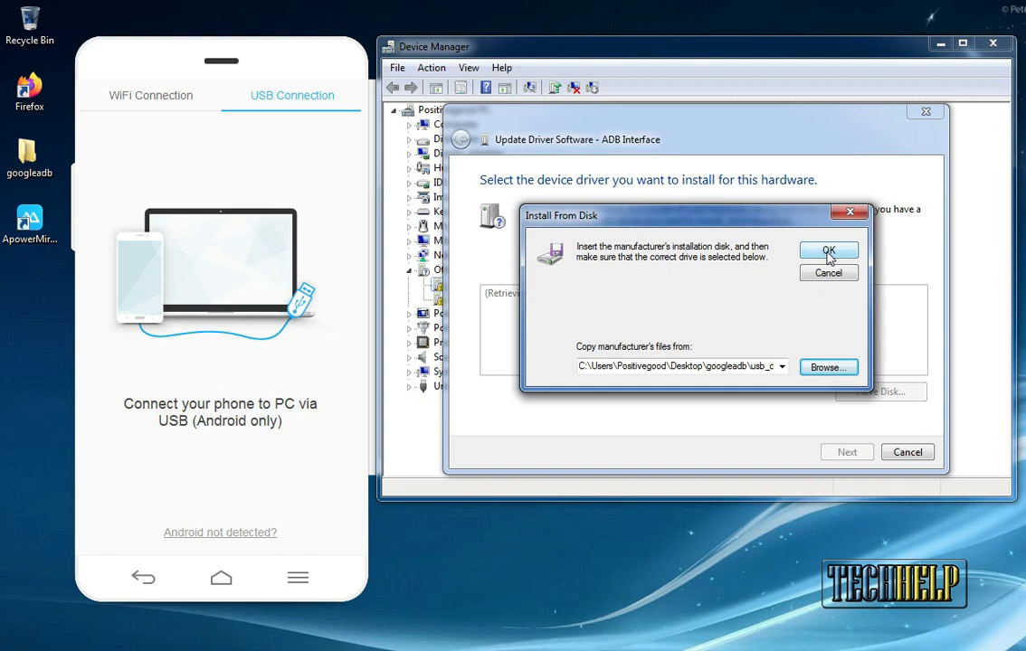
# Install the Android ADB Interface driver, accepting the compatibility warning and Windows Security prompt.
pyautogui.click(829, 250)
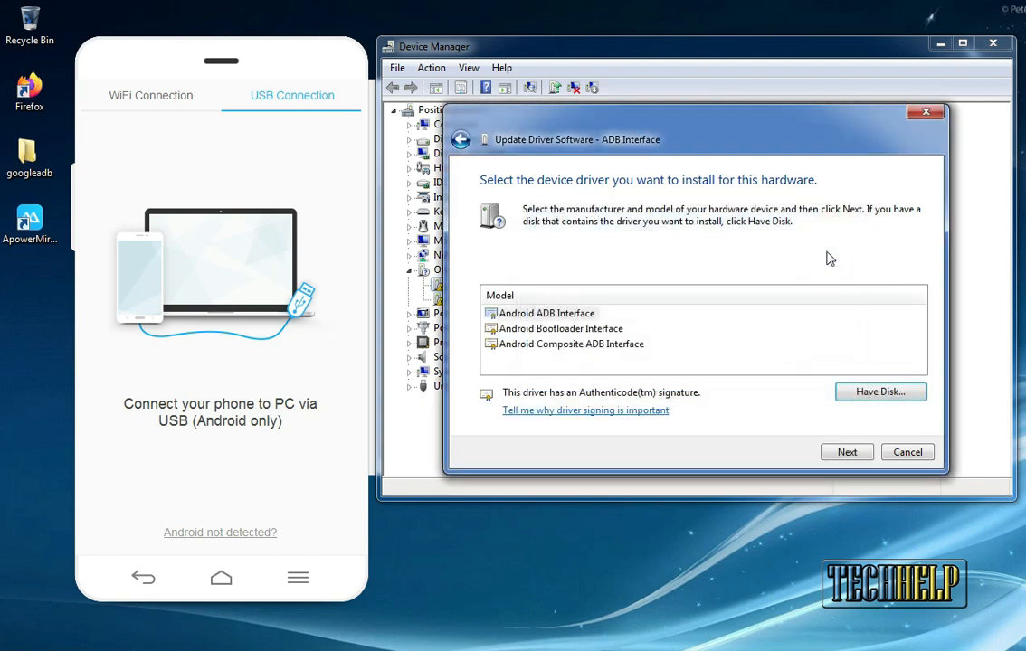
pyautogui.click(546, 313)
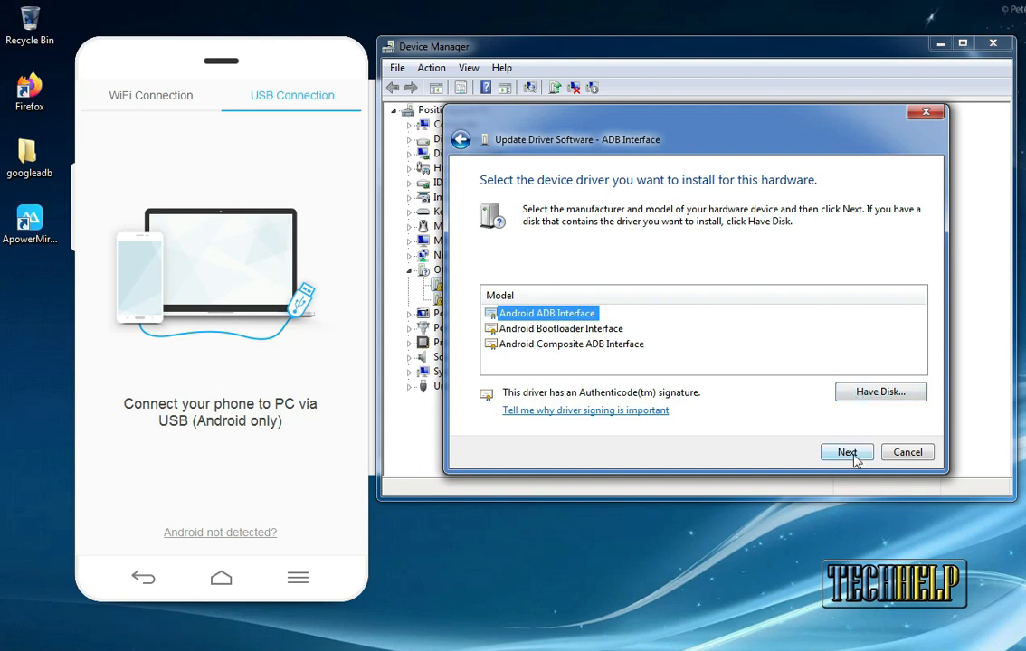
pyautogui.click(847, 452)
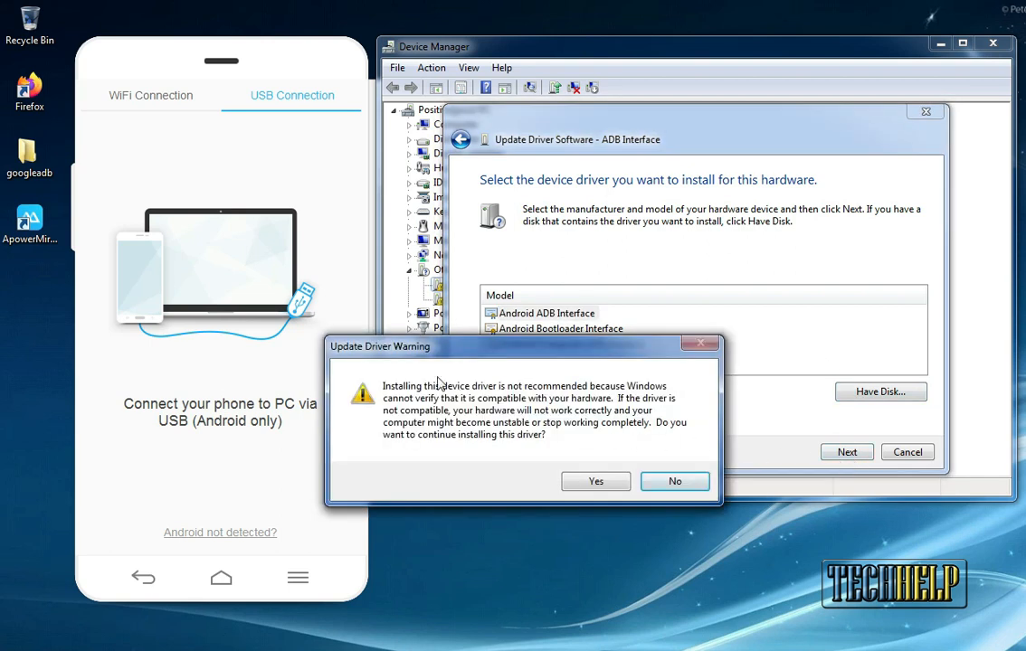
pyautogui.moveTo(388, 375)
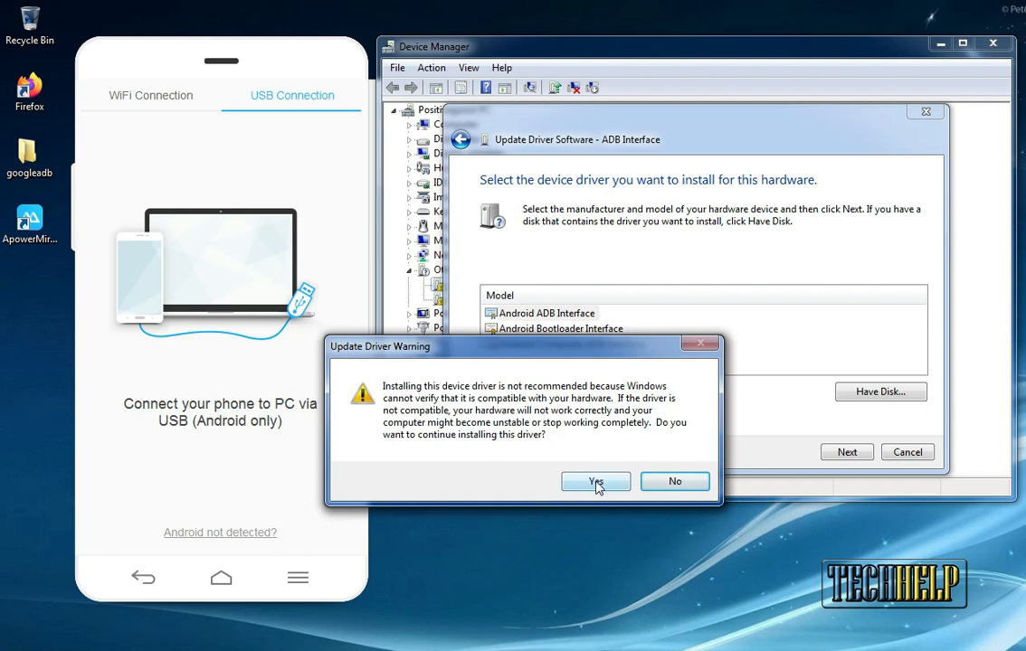
pyautogui.click(595, 482)
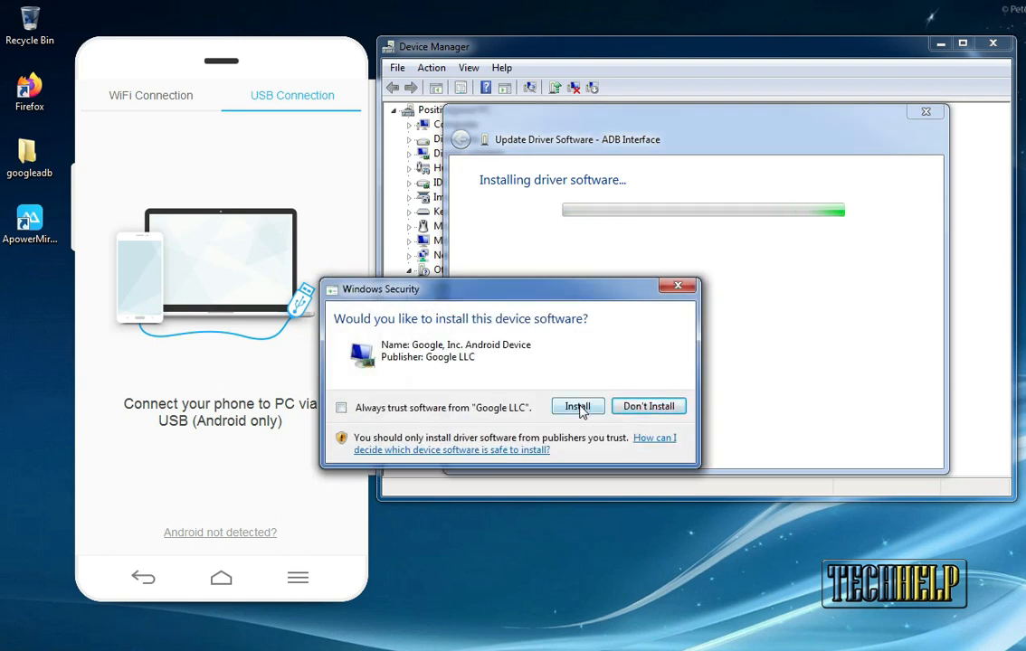
pyautogui.click(577, 406)
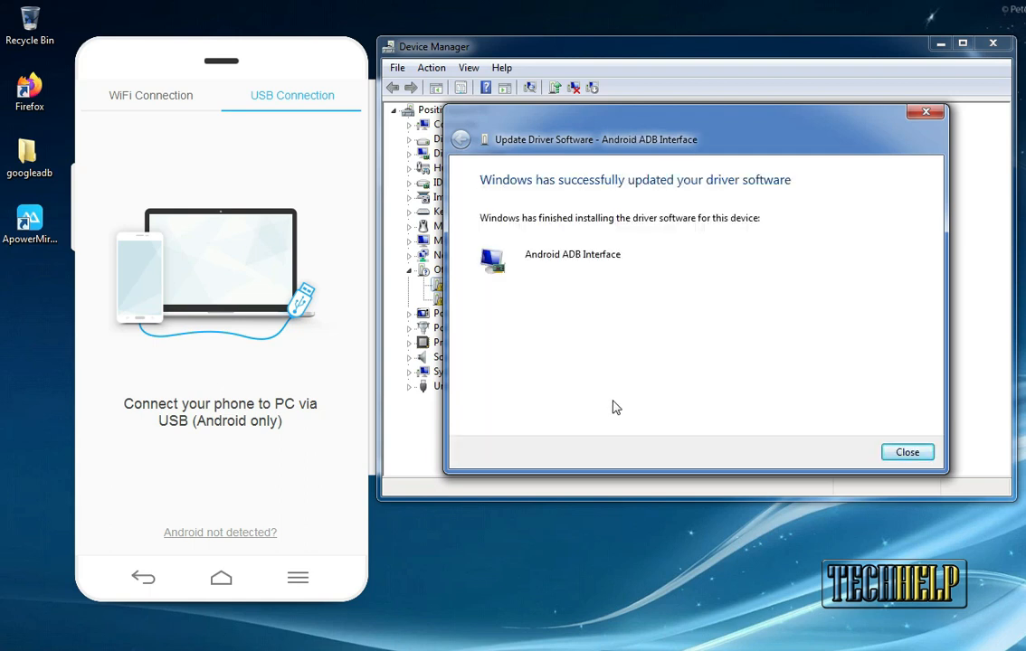
pyautogui.moveTo(909, 452)
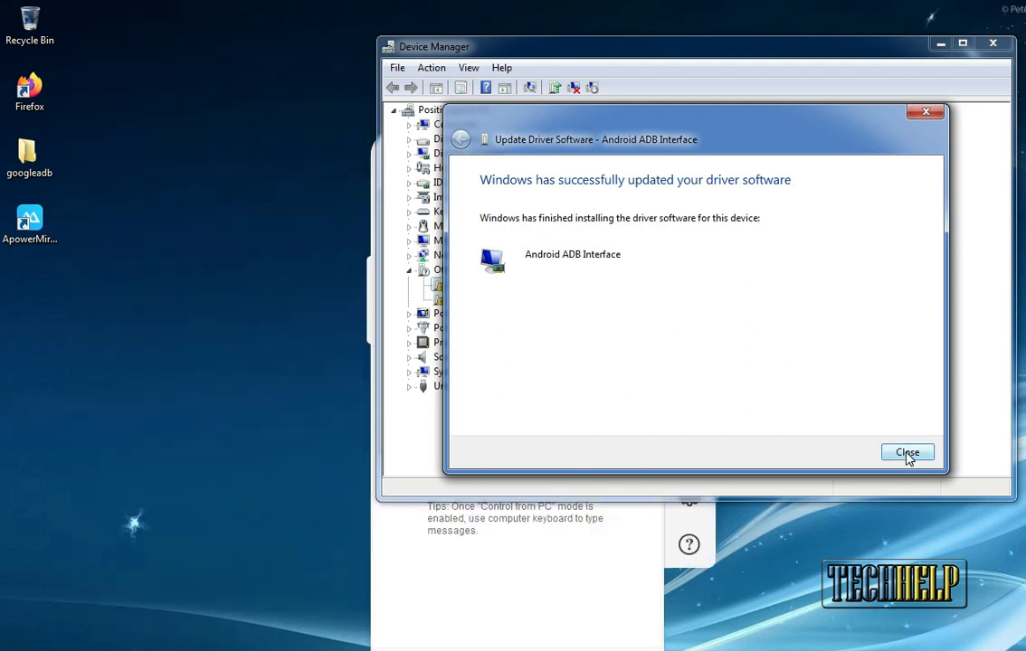
# Close the finished wizard, continue ApowerMirror without VIP, and dismiss the notification prompt.
pyautogui.click(909, 452)
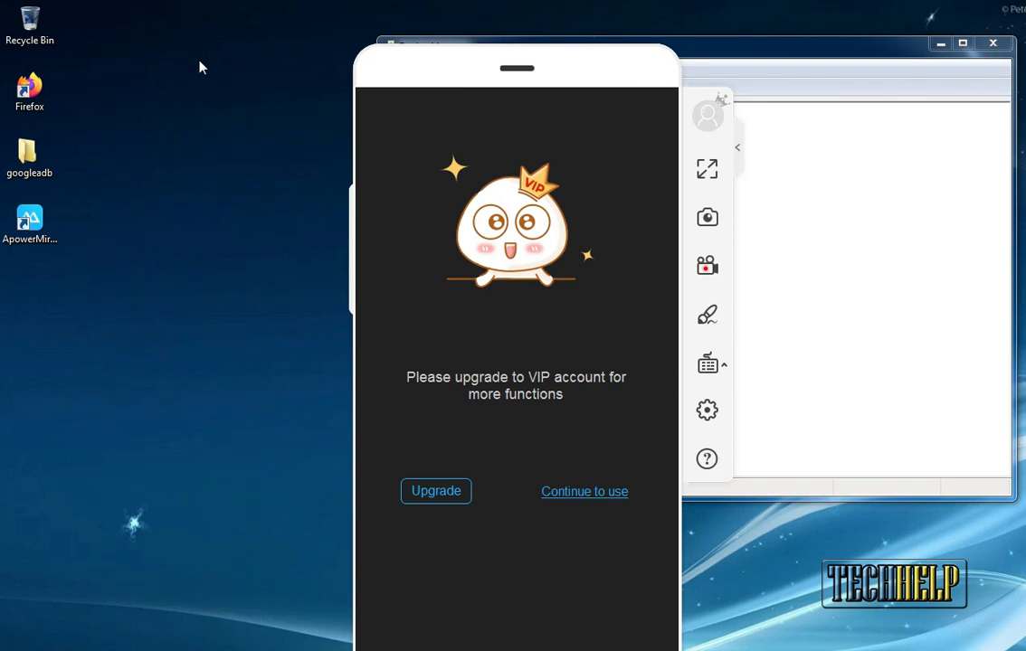
pyautogui.click(585, 492)
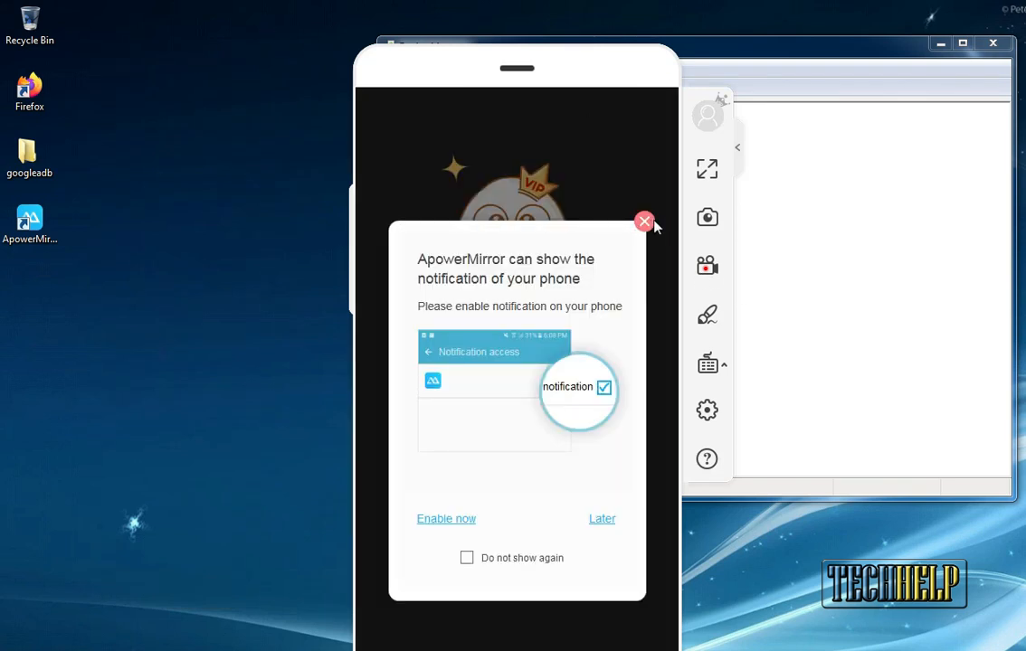
pyautogui.click(645, 221)
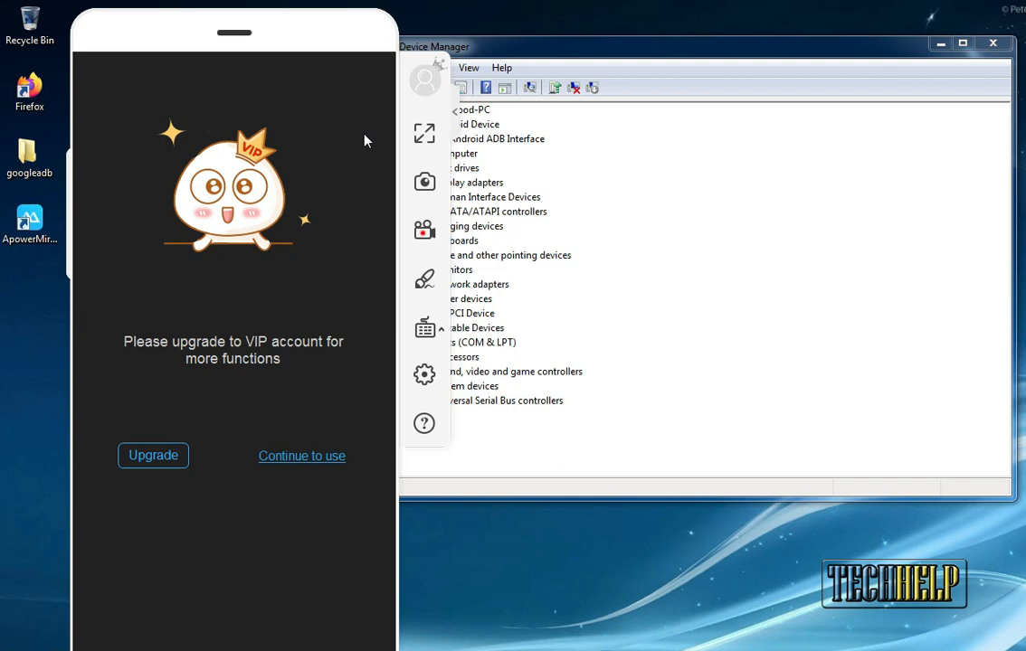
pyautogui.moveTo(739, 374)
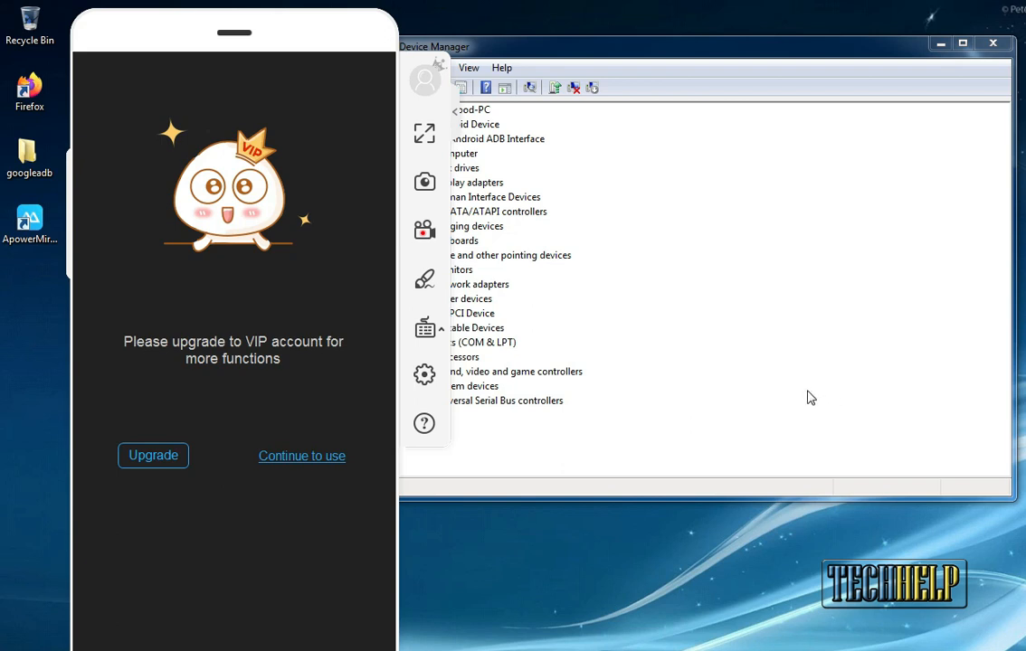
pyautogui.moveTo(807, 394)
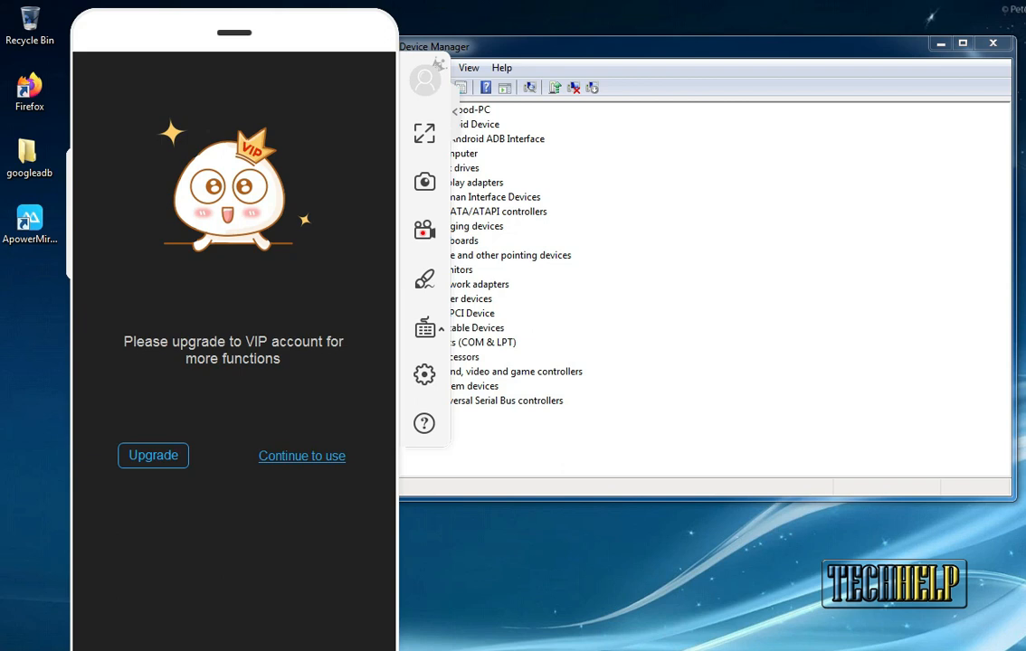
pyautogui.moveTo(311, 432)
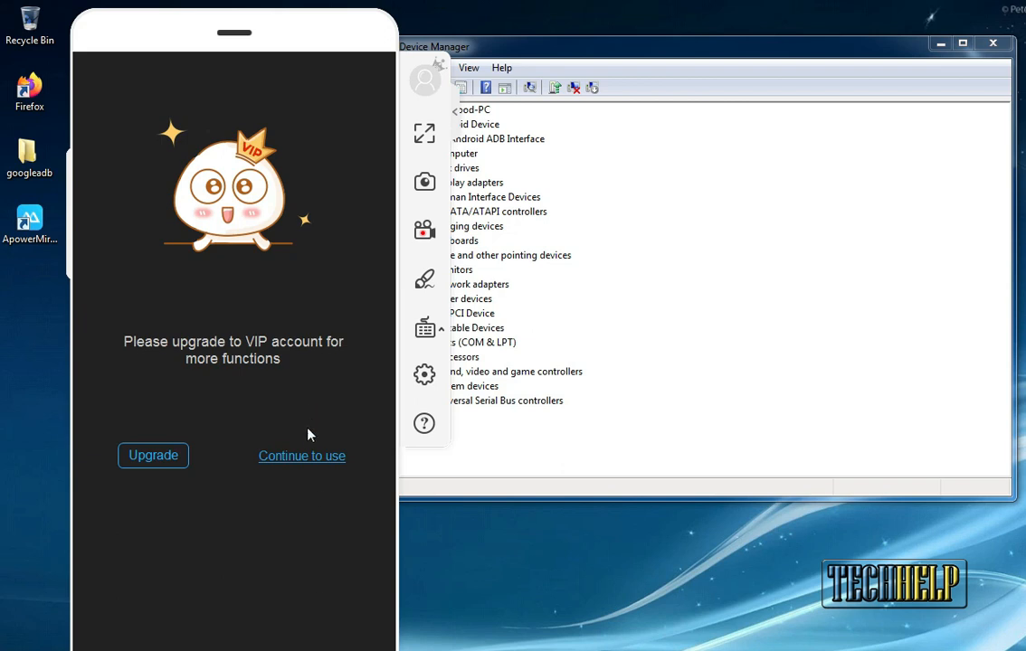
pyautogui.moveTo(242, 284)
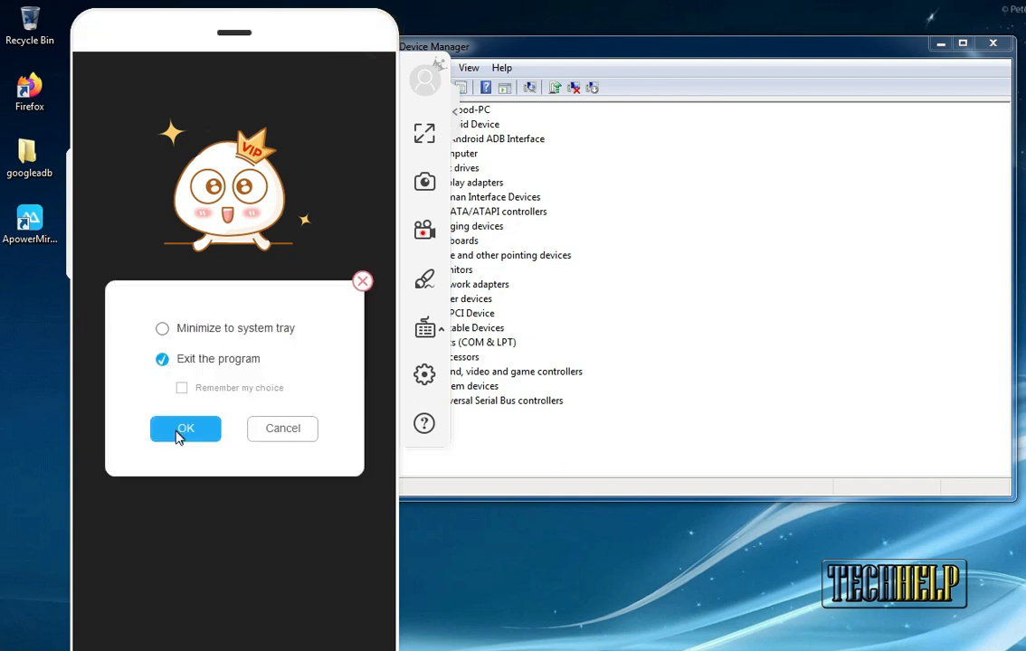
# Exit and reopen ApowerMirror, then begin connecting the phone over USB.
pyautogui.click(185, 428)
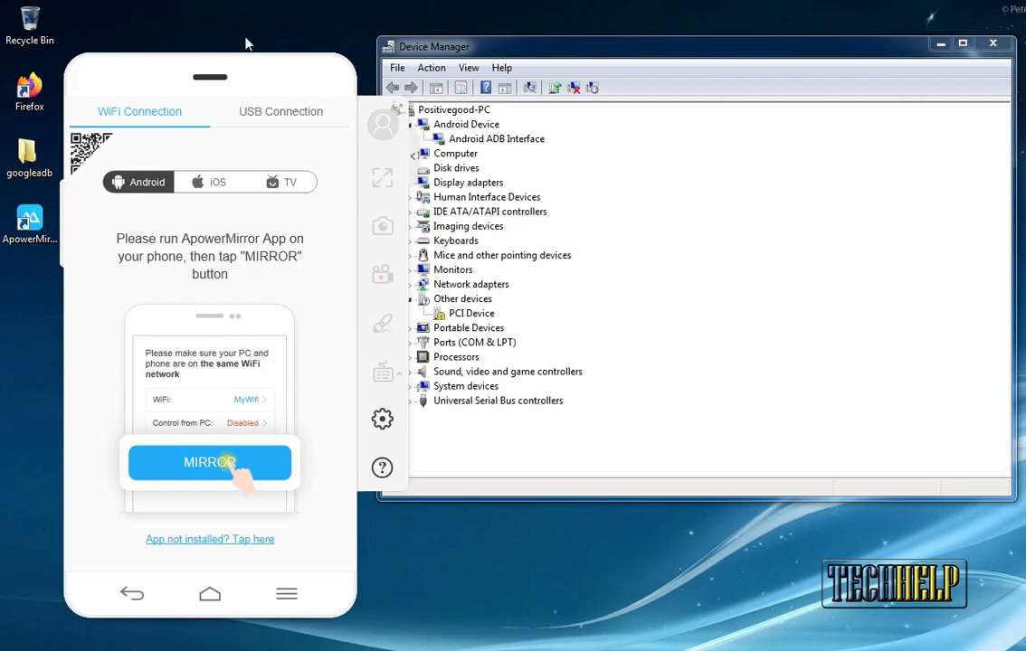
pyautogui.click(210, 463)
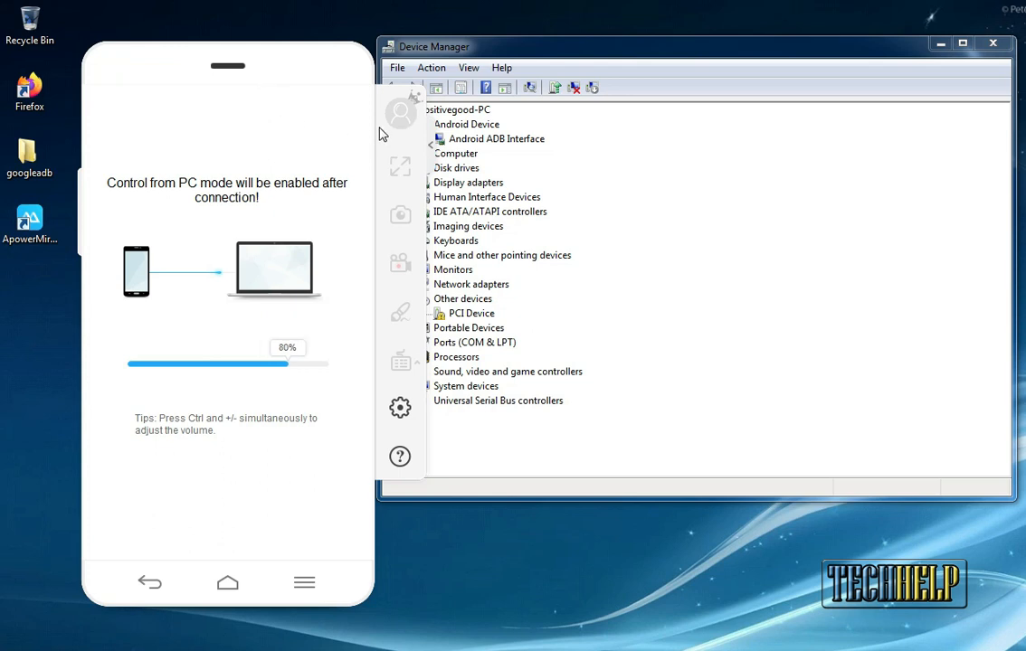
pyautogui.moveTo(312, 204)
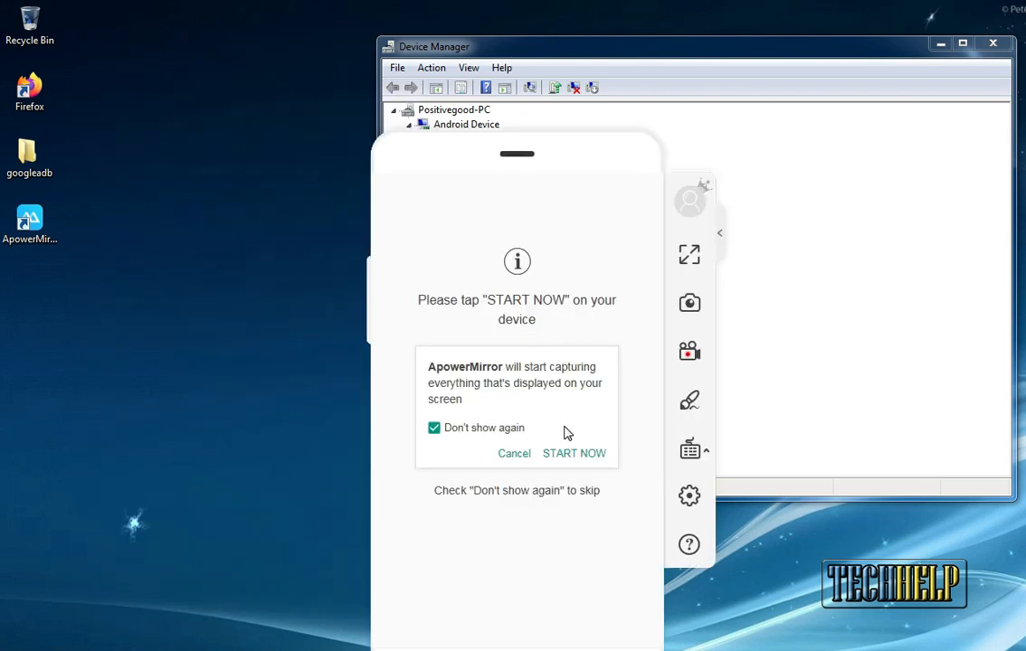
# Finish the USB connection so the phone's screen mirrors on the PC.
pyautogui.click(575, 452)
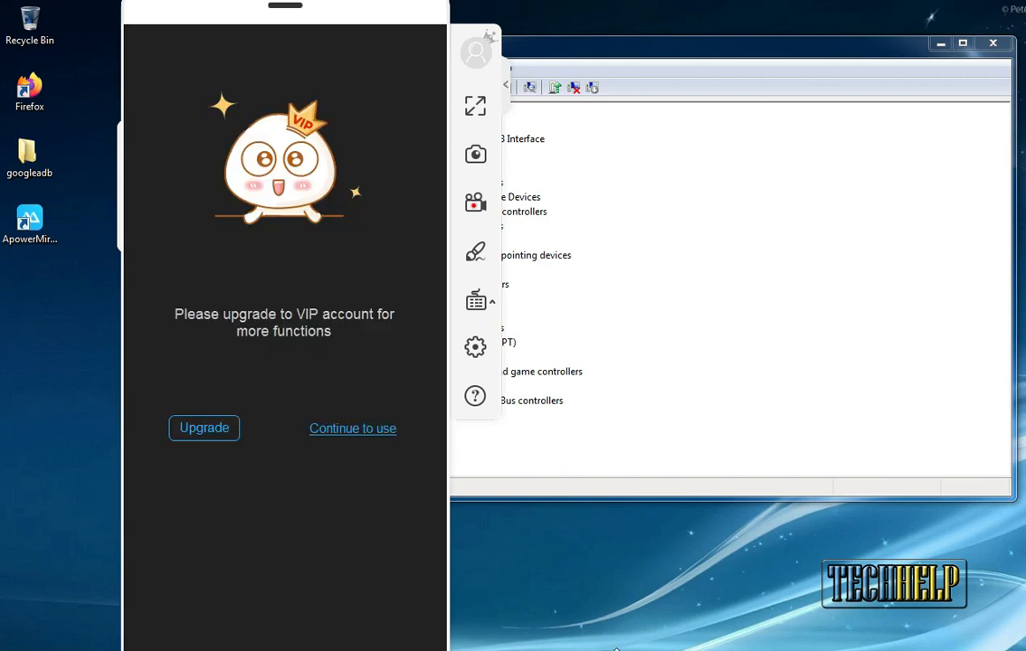
pyautogui.moveTo(614, 648)
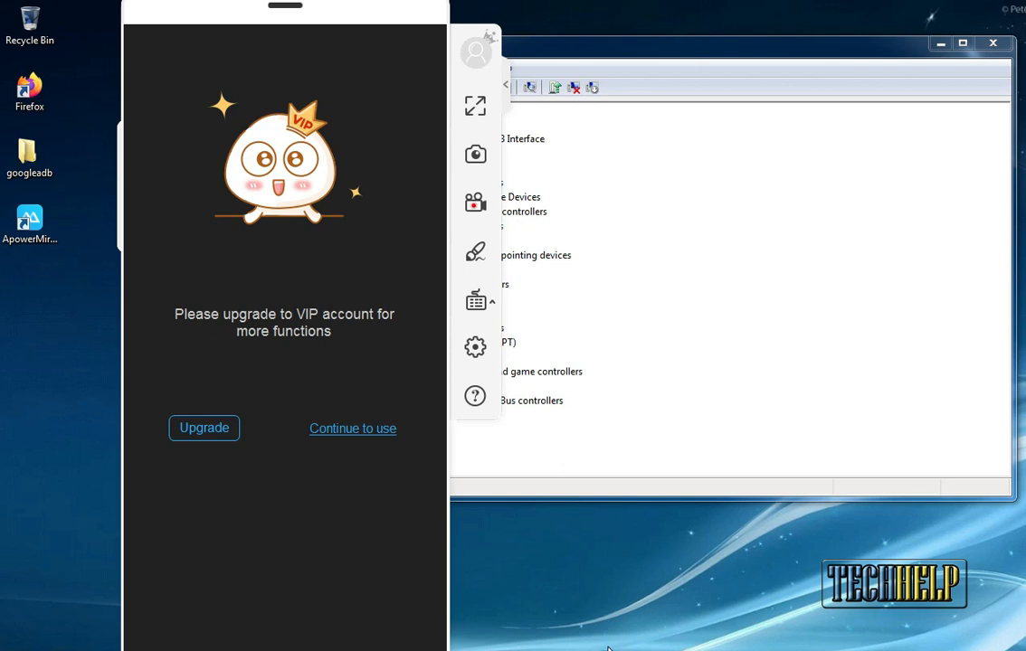